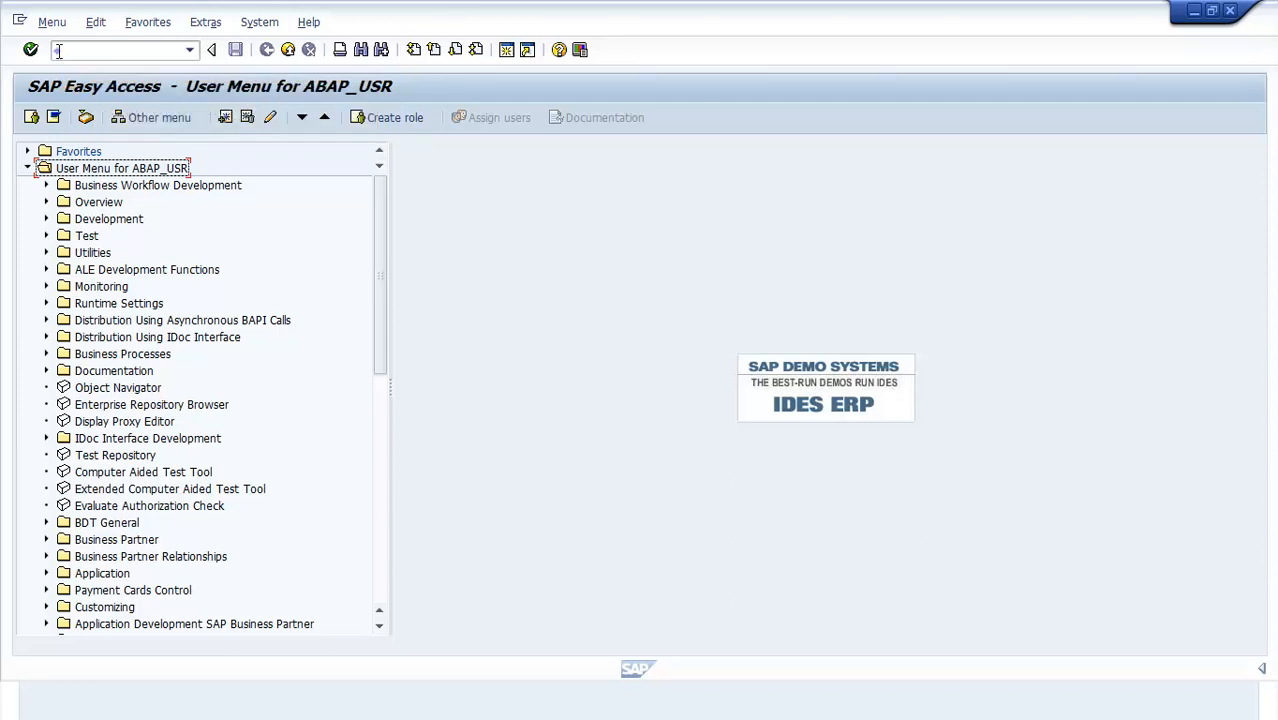
Launch transaction SE38 to reach the ABAP Editor initial screen.
type("SE38")
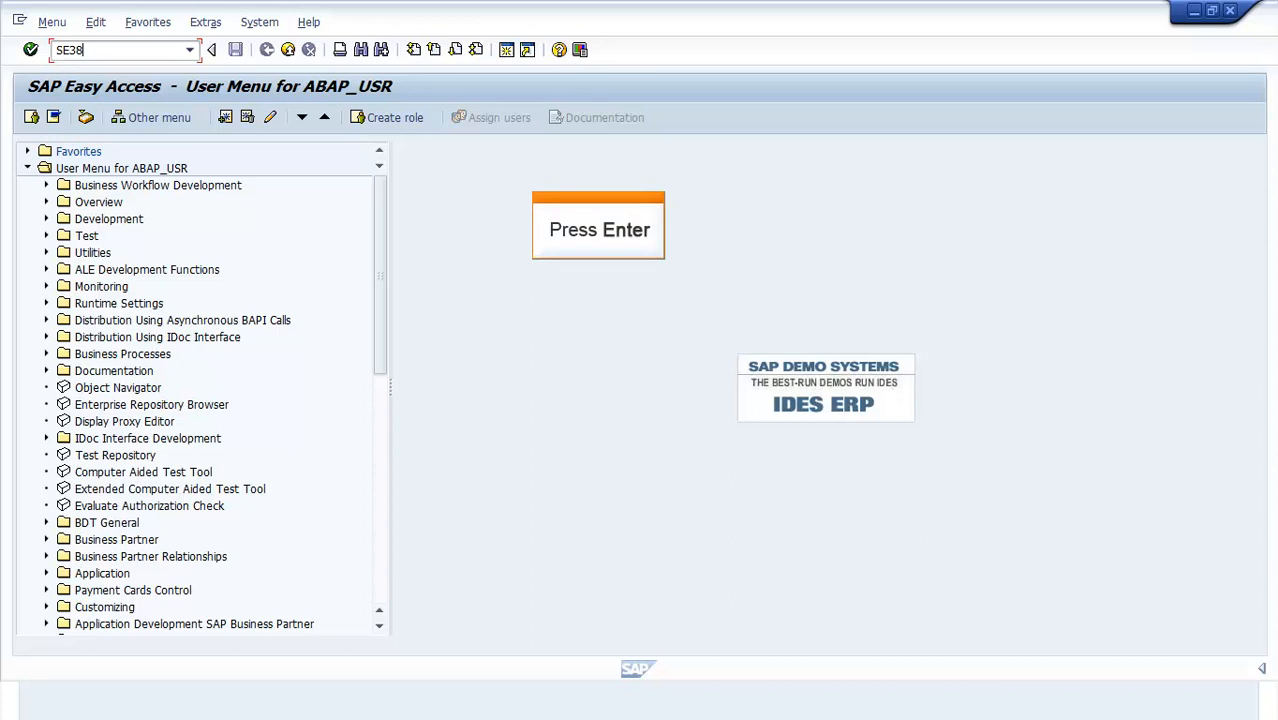
key("Enter")
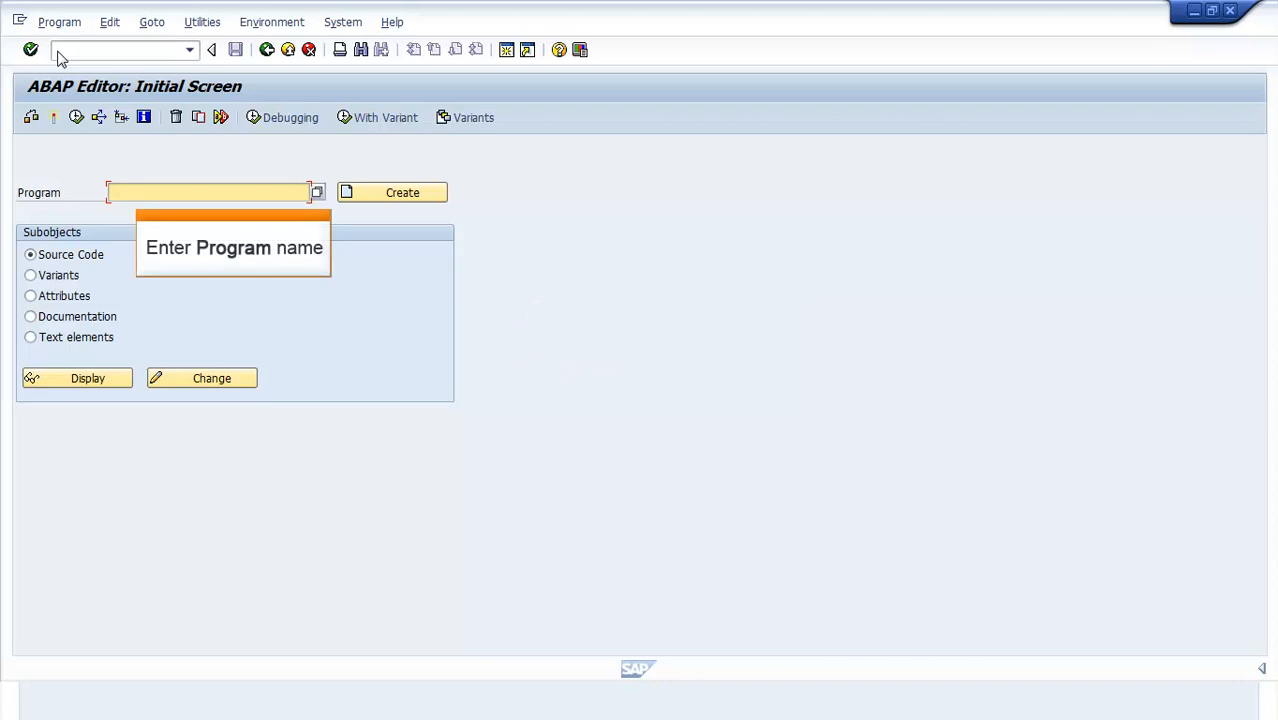
Create program ZDEMO_LOOP so its attributes dialog appears.
type("ZDEMO_LOOP")
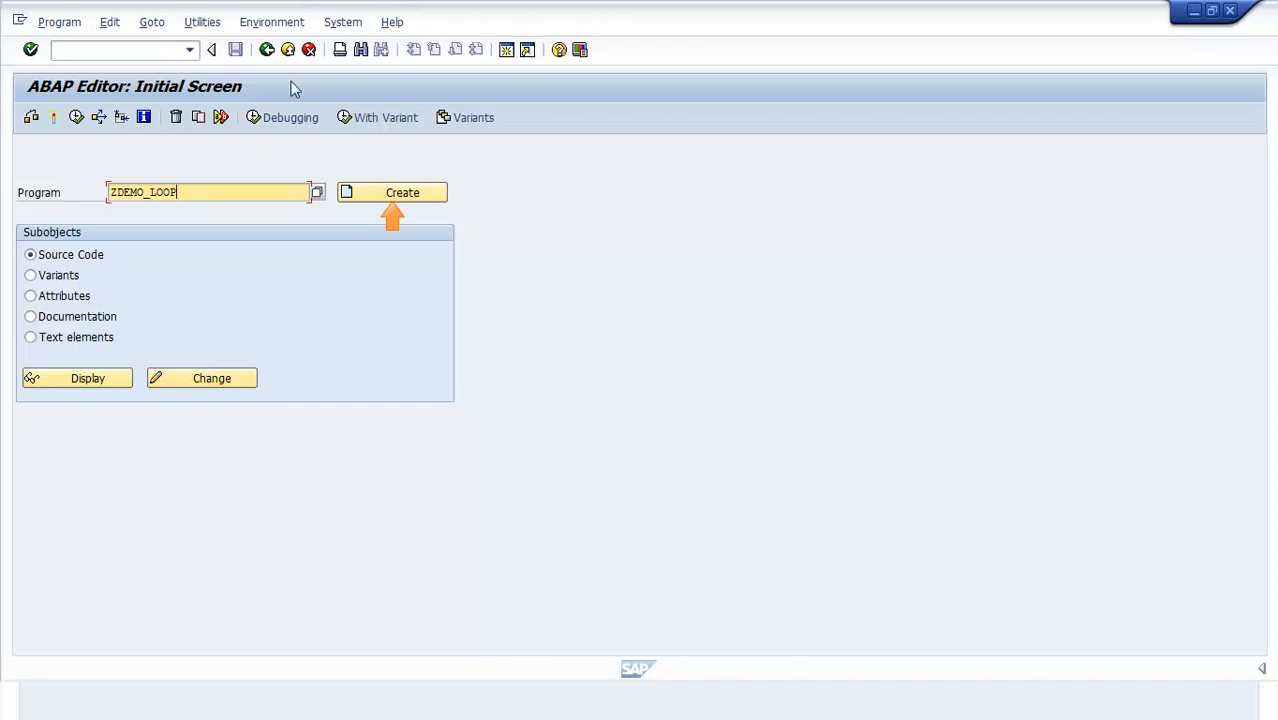
left_click(402, 192)
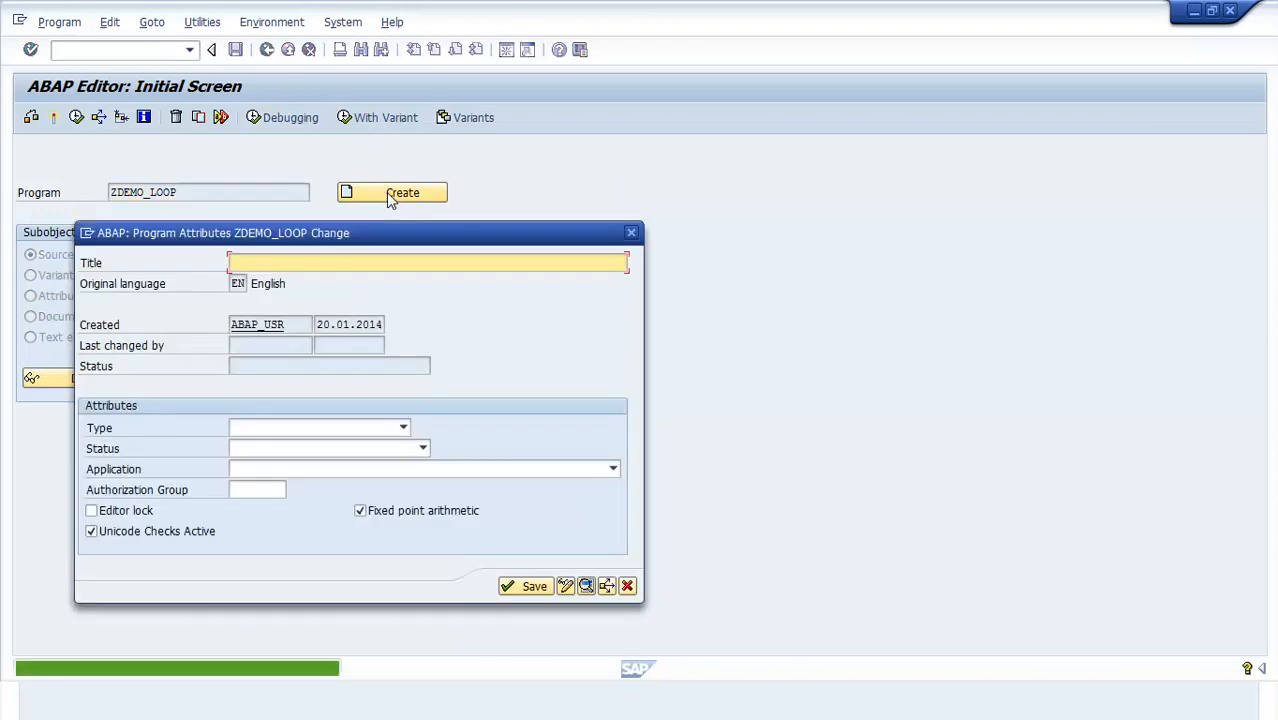
Title the program 'Demo On Loop Program', set type Executable program, and save attributes.
left_click(391, 192)
type("Demo On")
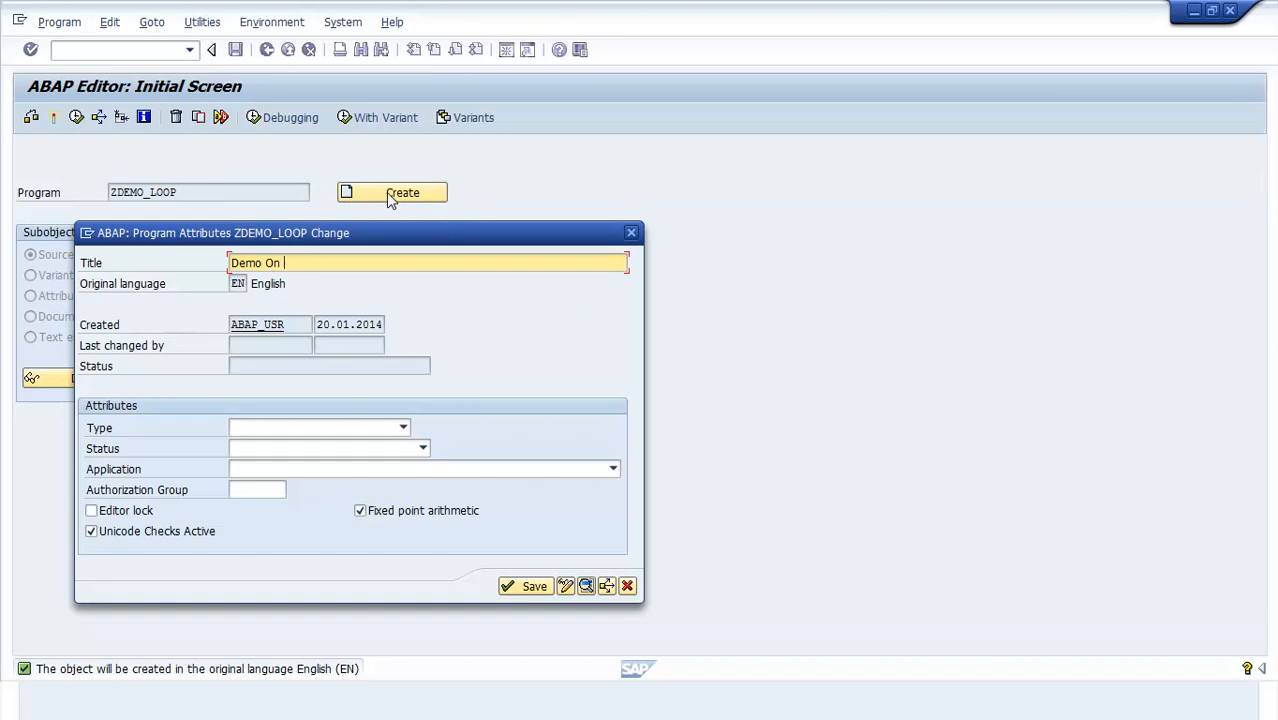
type("Loop Program")
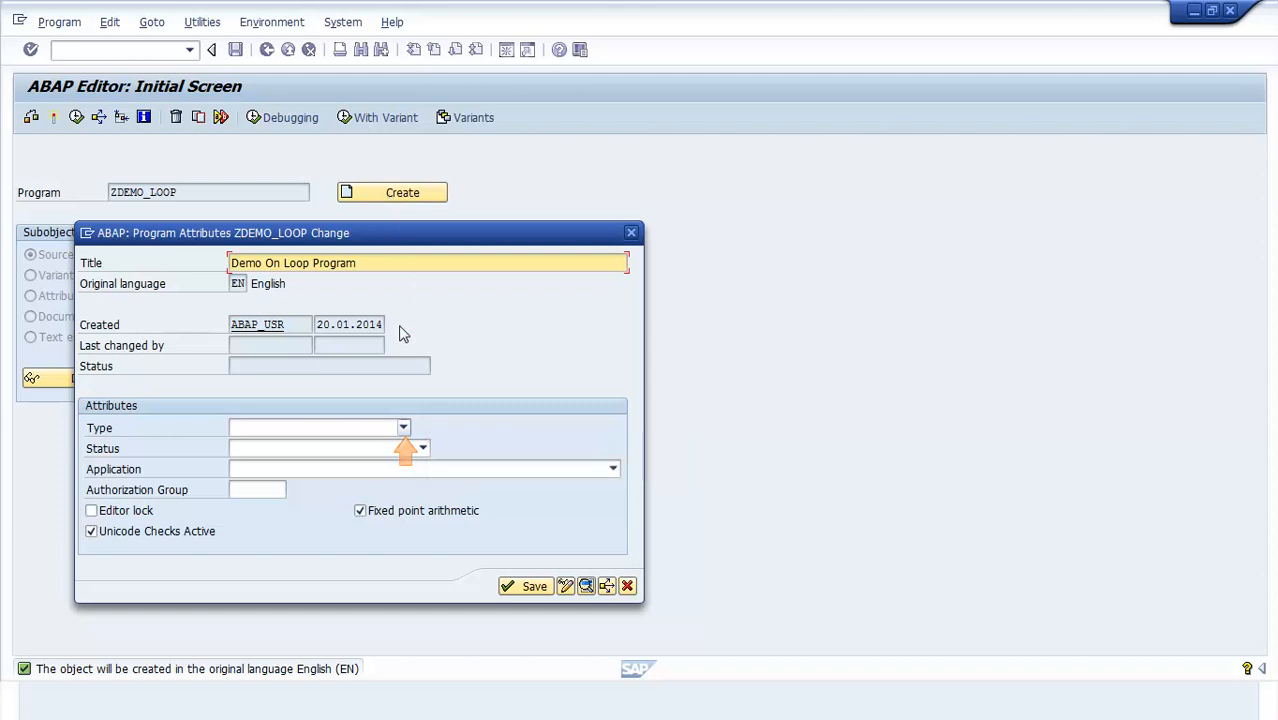
left_click(403, 427)
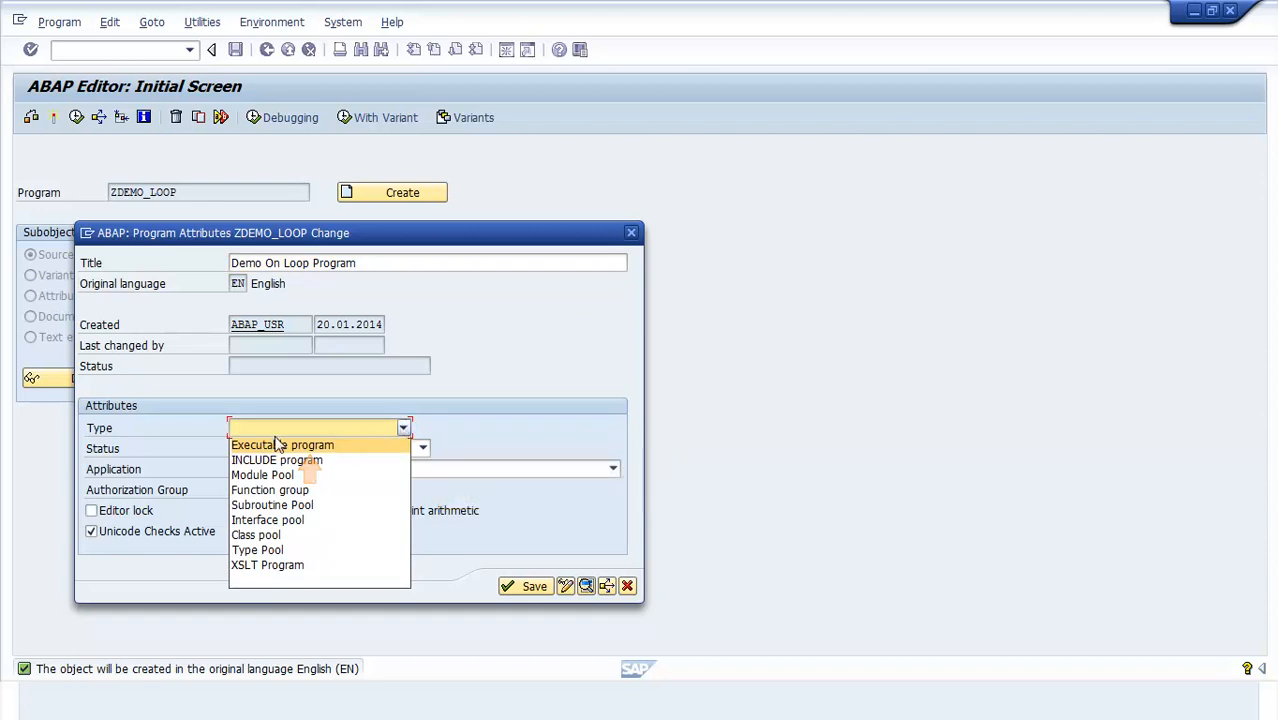
left_click(282, 444)
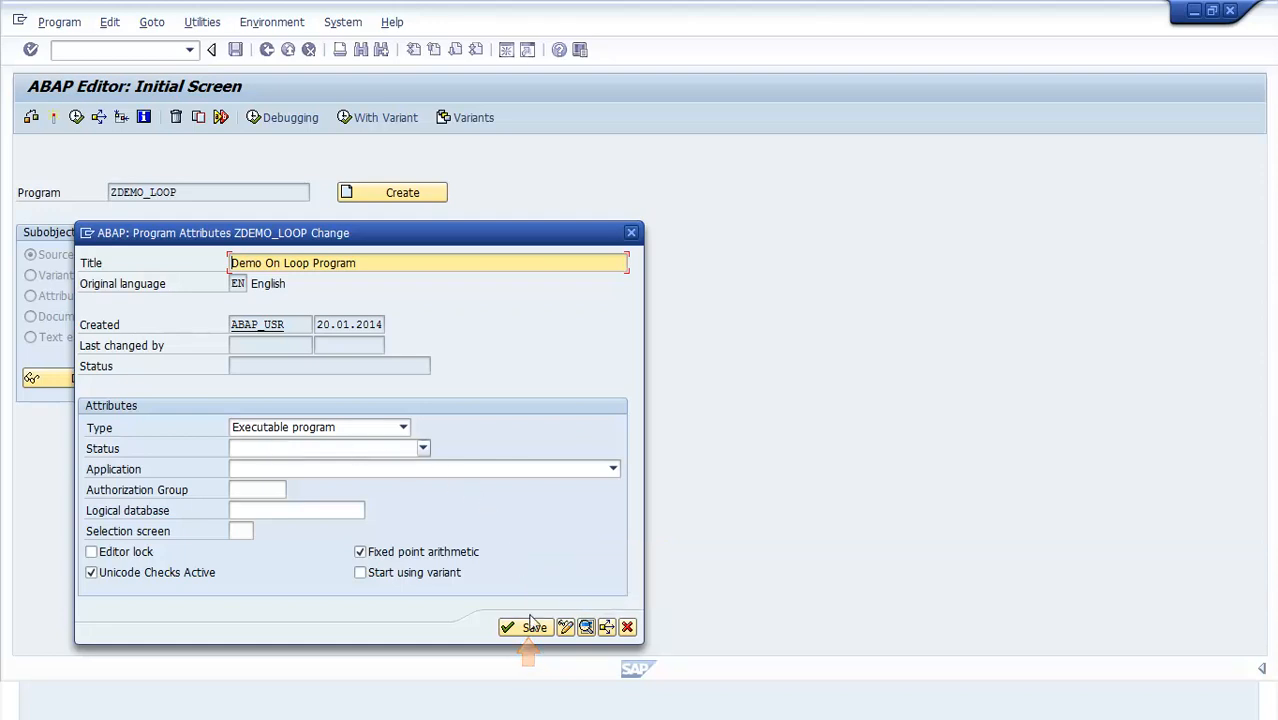
left_click(524, 627)
type("*-Global data decleration")
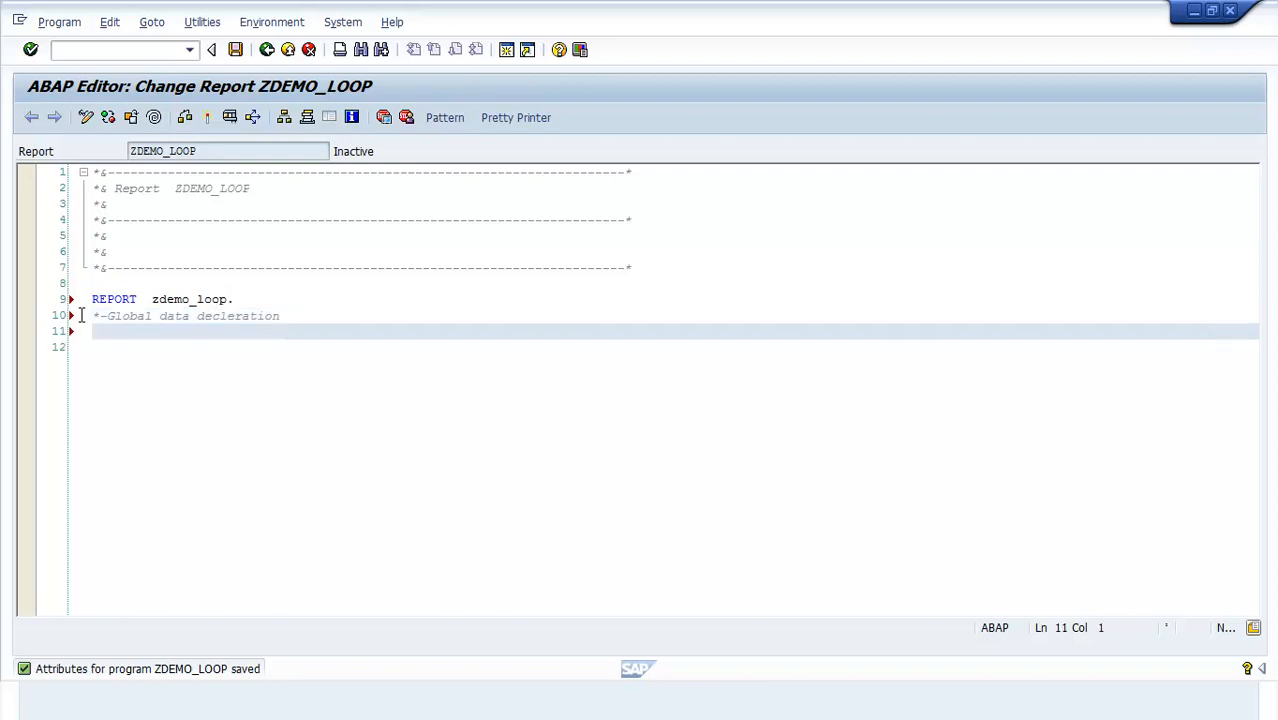
Declare lt_spfli as TABLE OF spfli and ls_spfli as TYPE spfli.
type("DATA :")
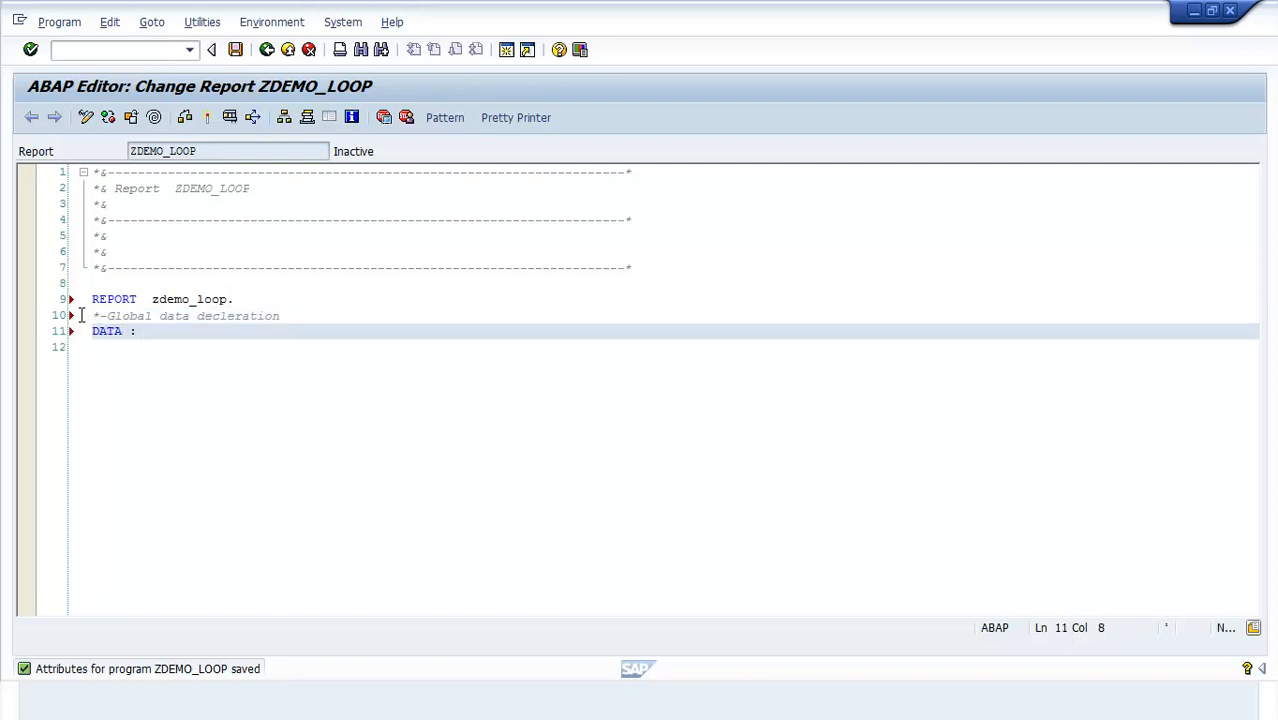
type("lt_spfli TYPE")
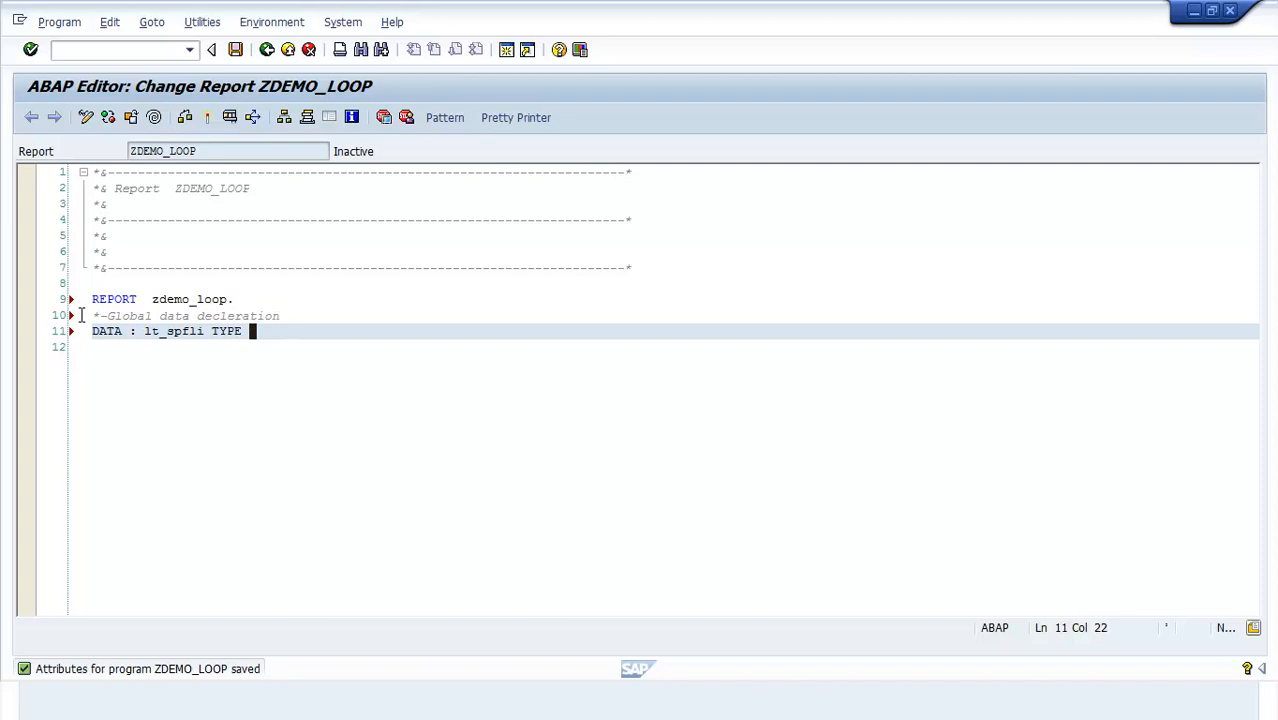
type("TABLE OF spfl")
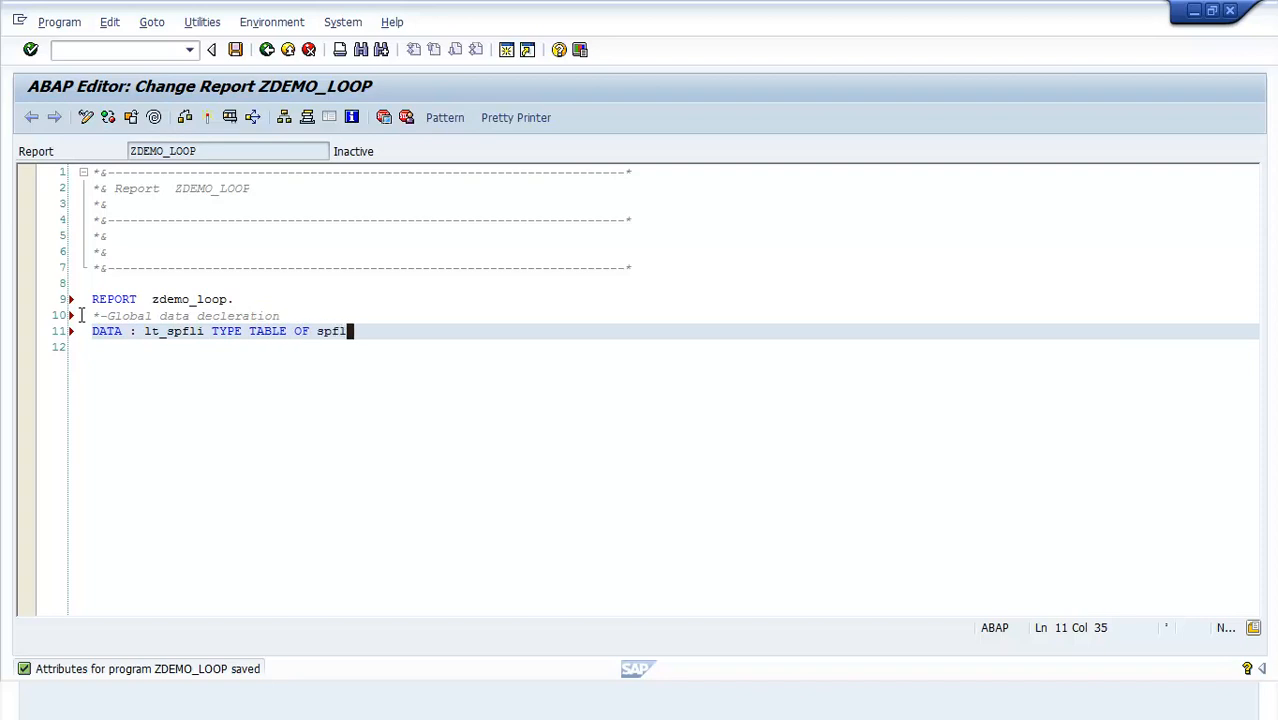
key("Enter")
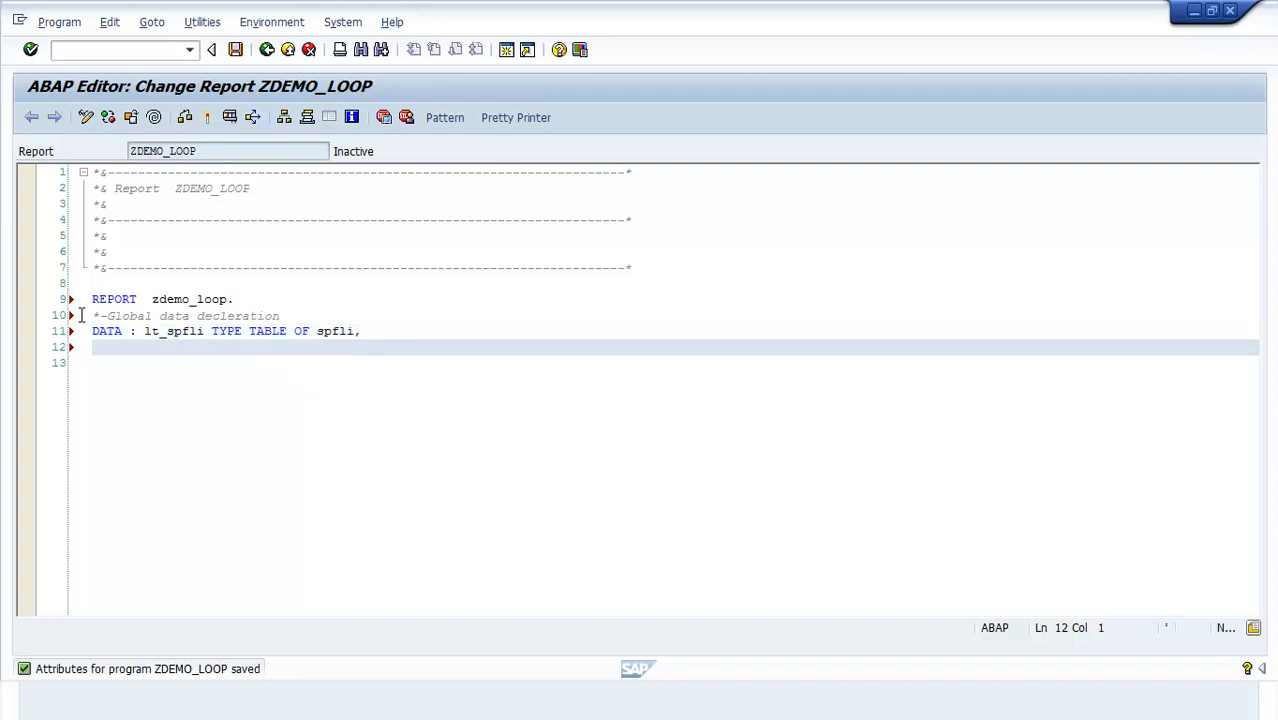
type("ls_spfli TYP")
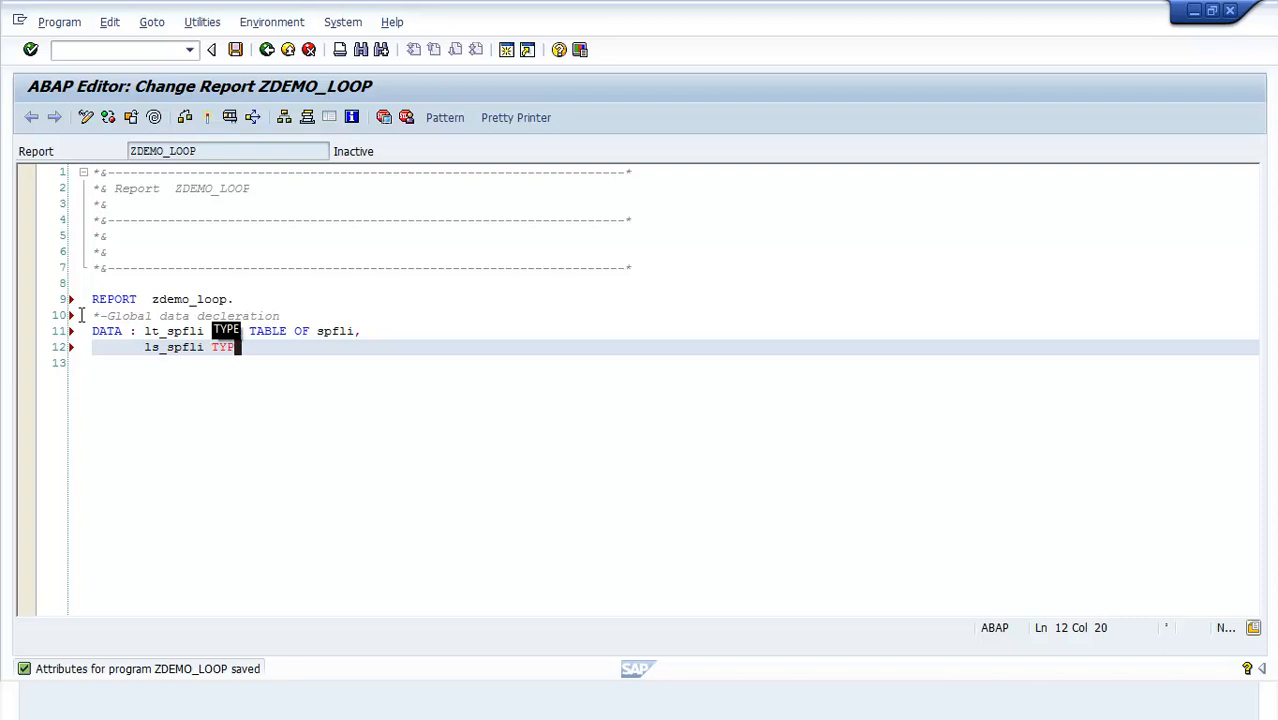
type("spfli.")
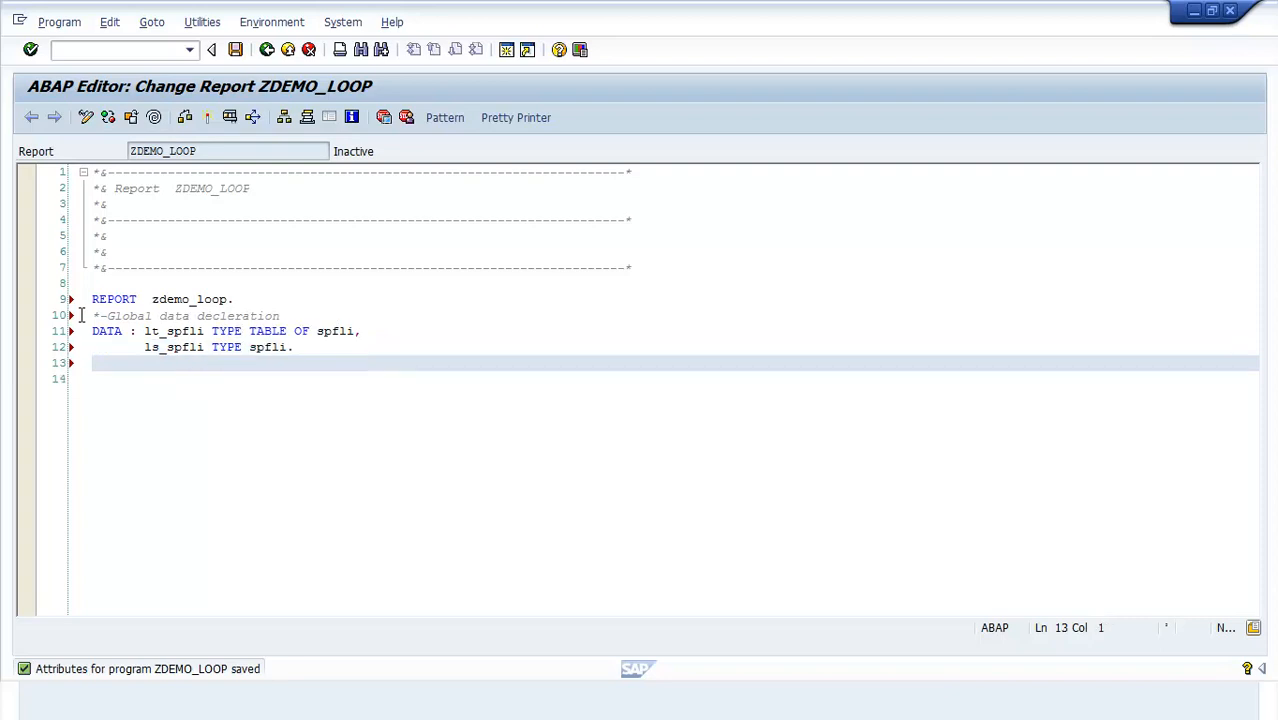
type("*-Select")
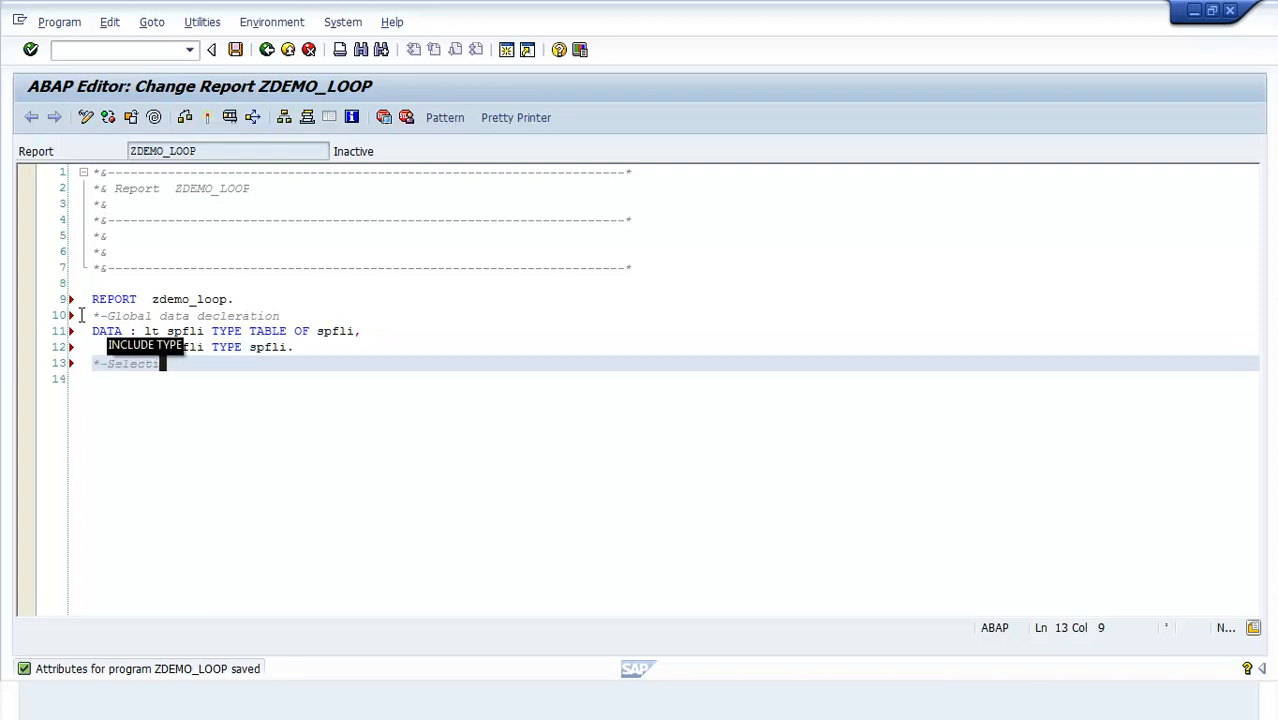
Add a Selection Screen comment, l_carrid TYPE s_carr_id, and SELECT-OPTIONS s_carrid FOR l_carrid.
type("Selection Screen")
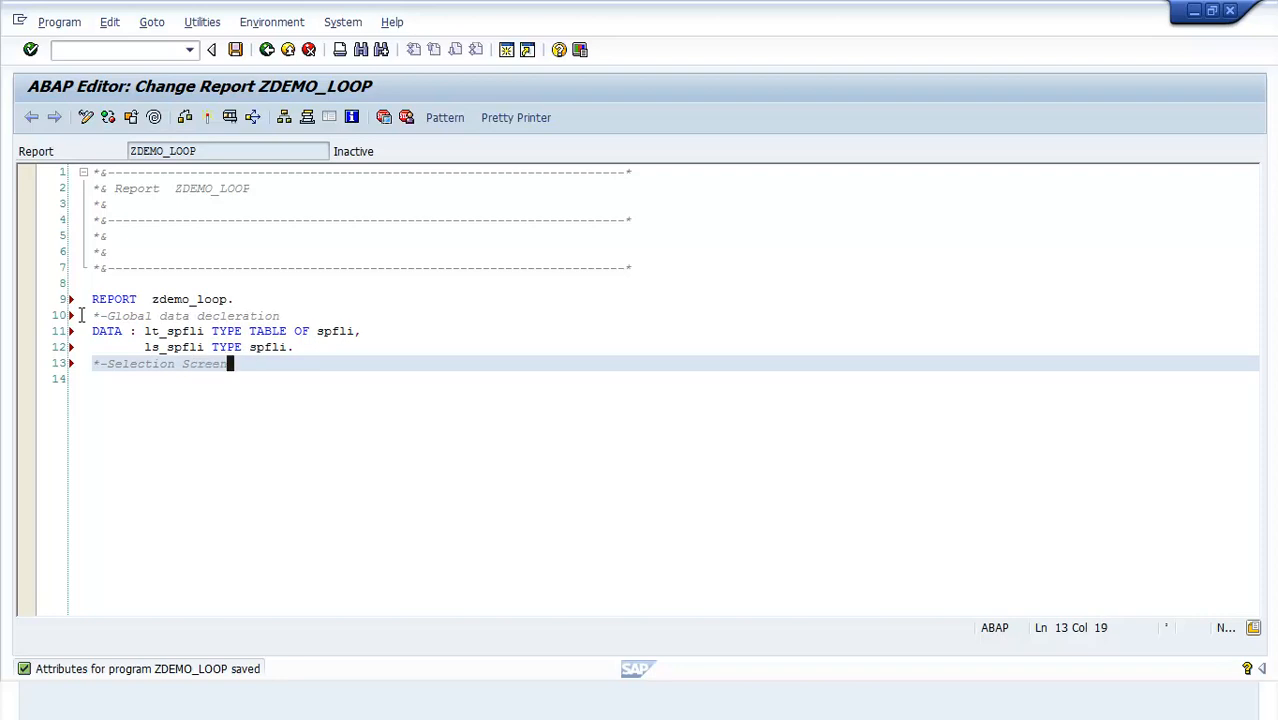
type("DATA :")
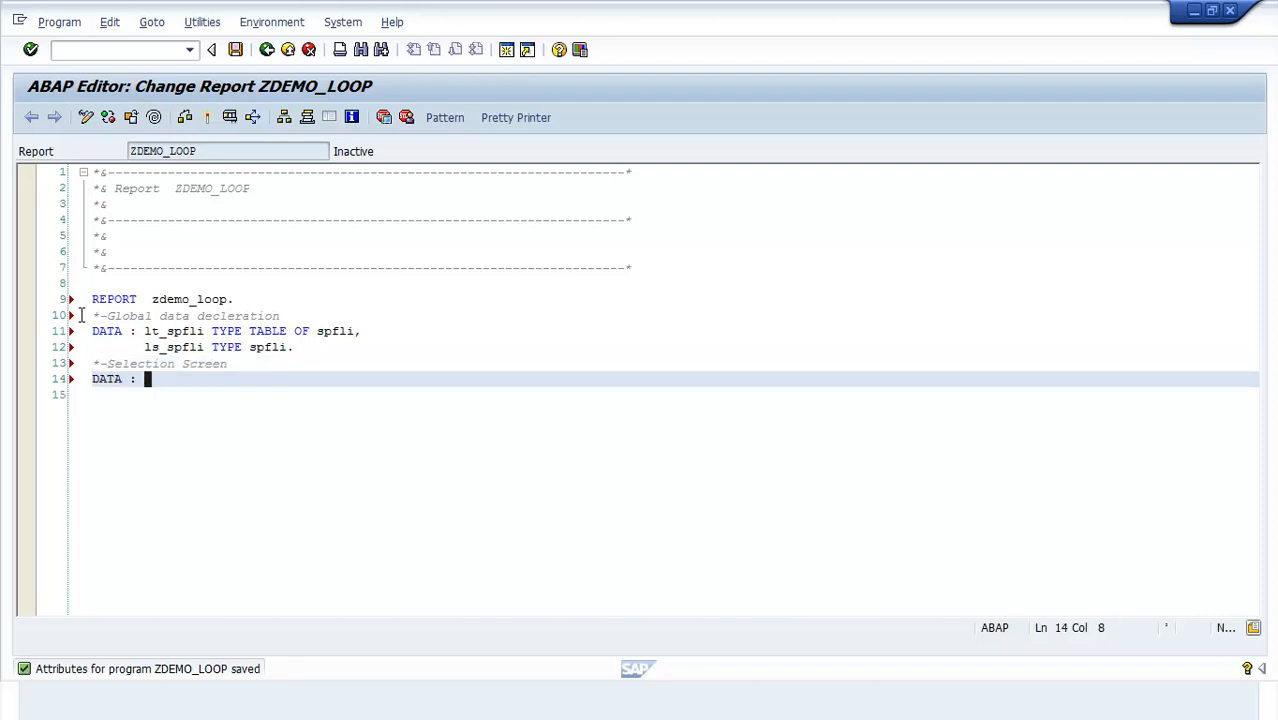
type("l_carrid")
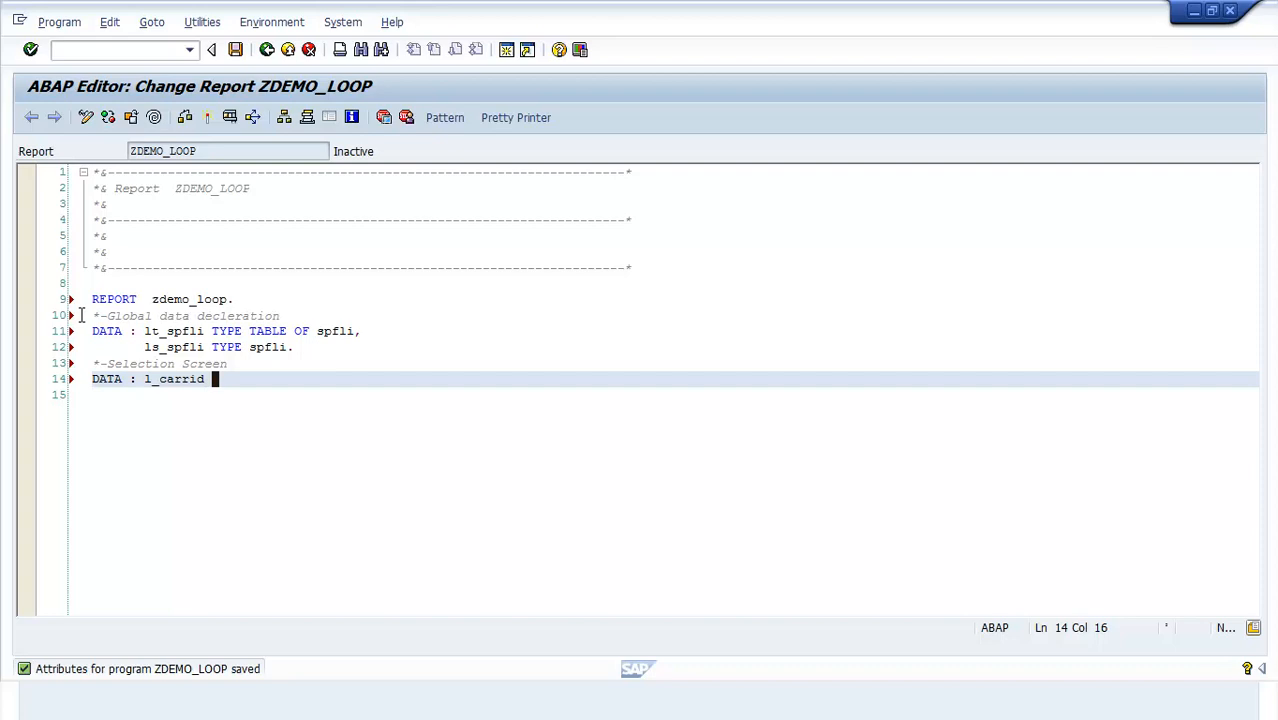
type("TYPE s_carr_id.")
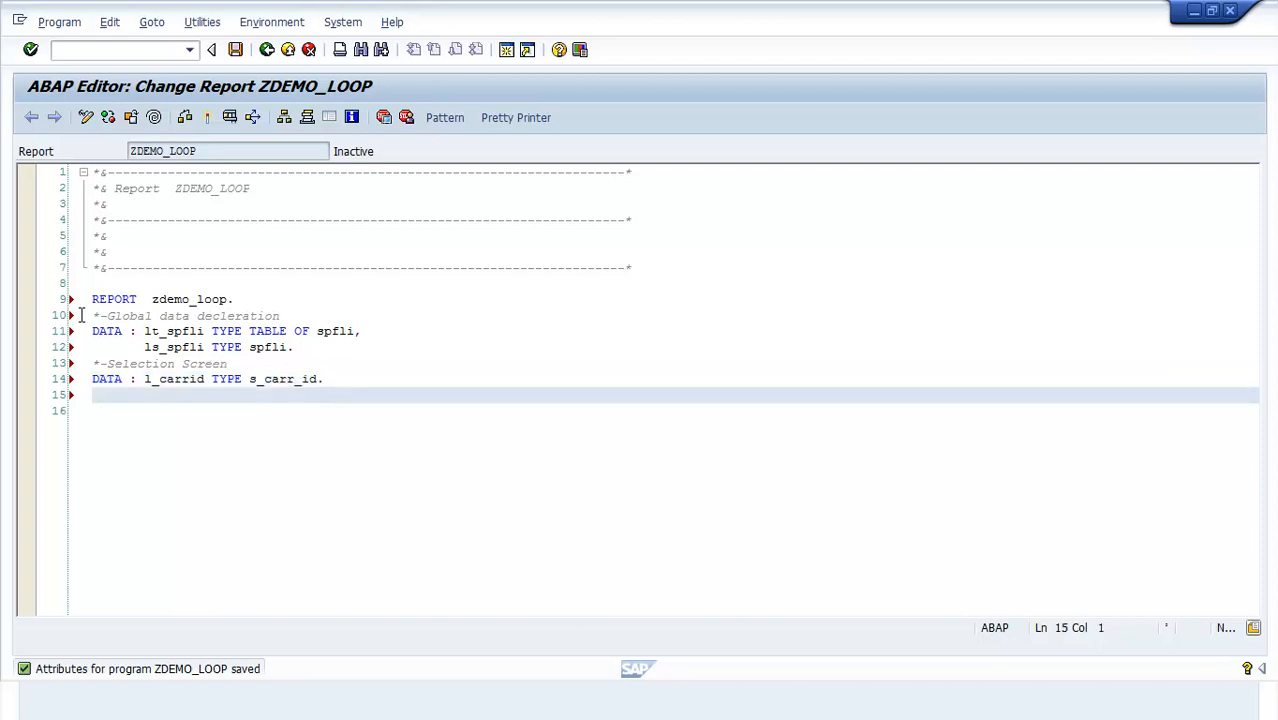
type("SELECT-")
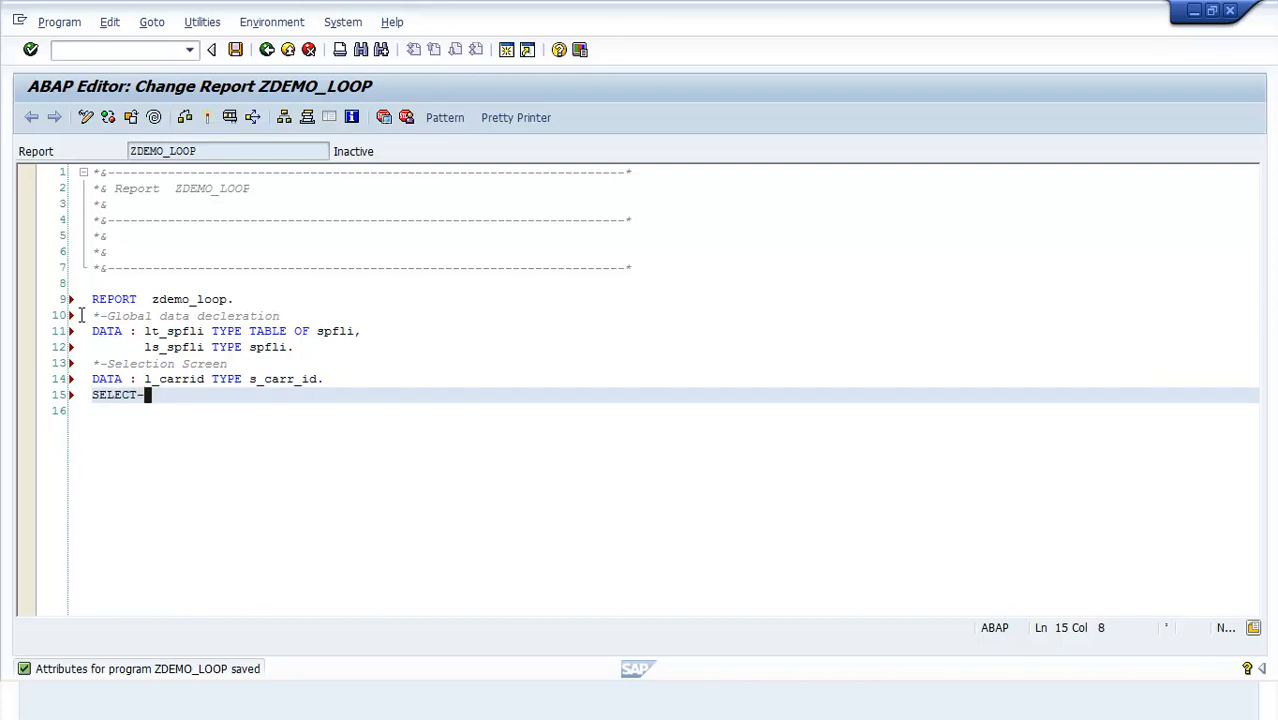
type("OPTIONS : s_ca")
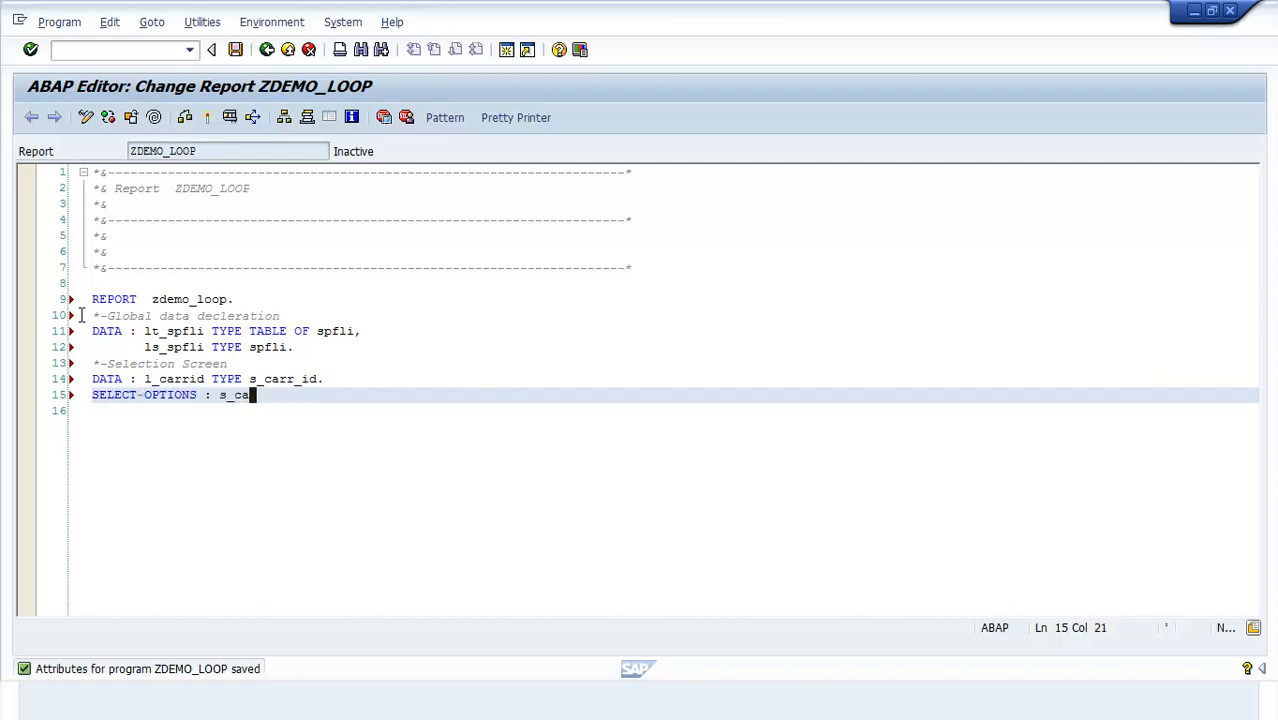
type("rrid FOR l_carrid.")
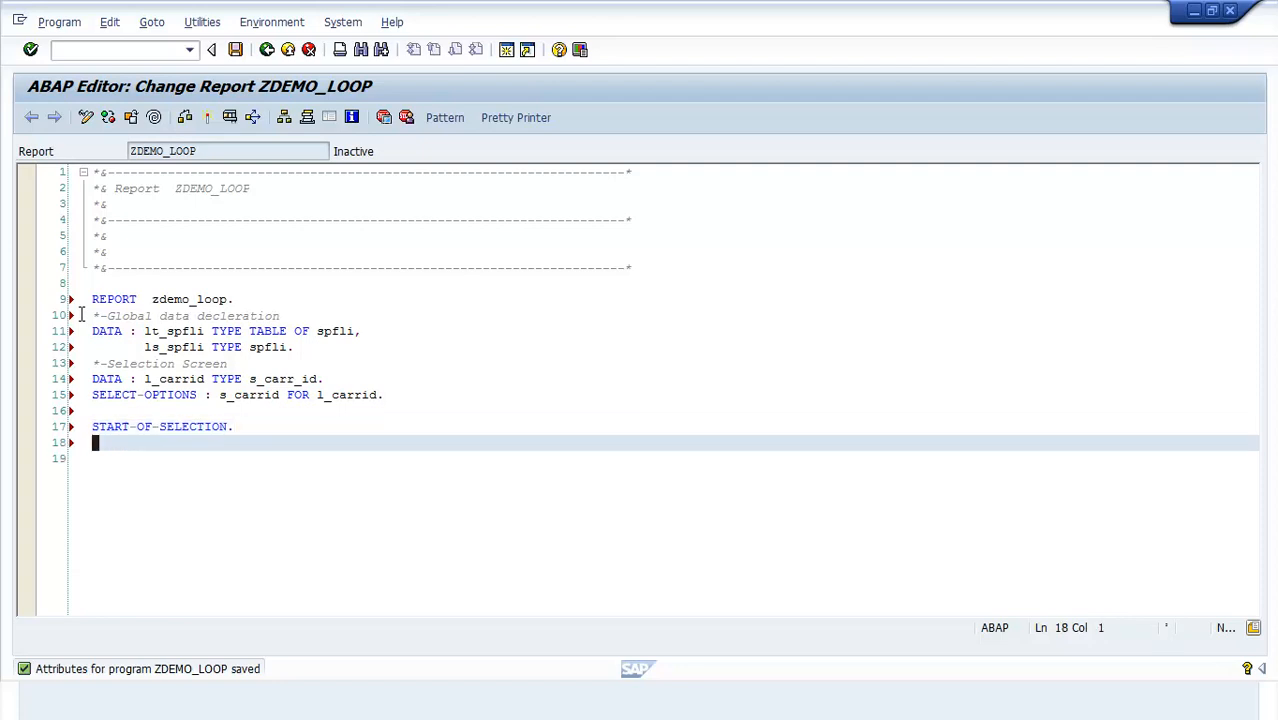
Select all spfli rows matching s_carrid into table lt_spfli.
type("SELECT *")
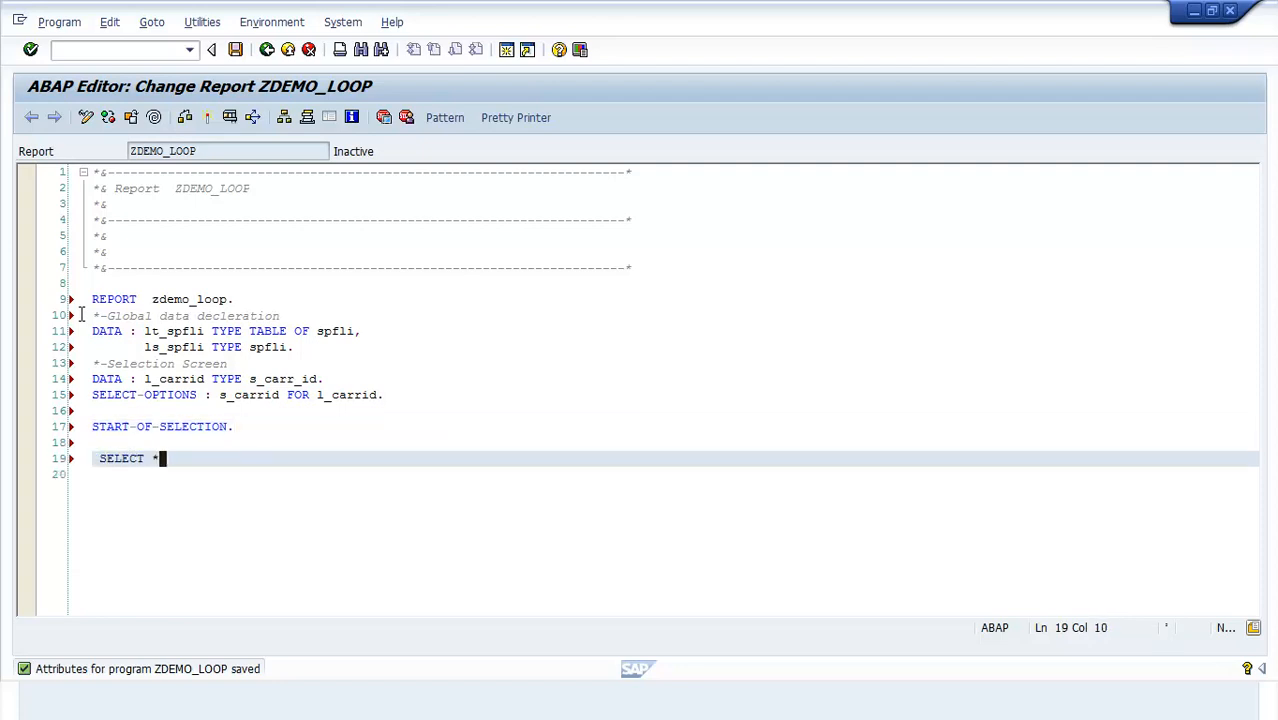
type("FROM spfli i")
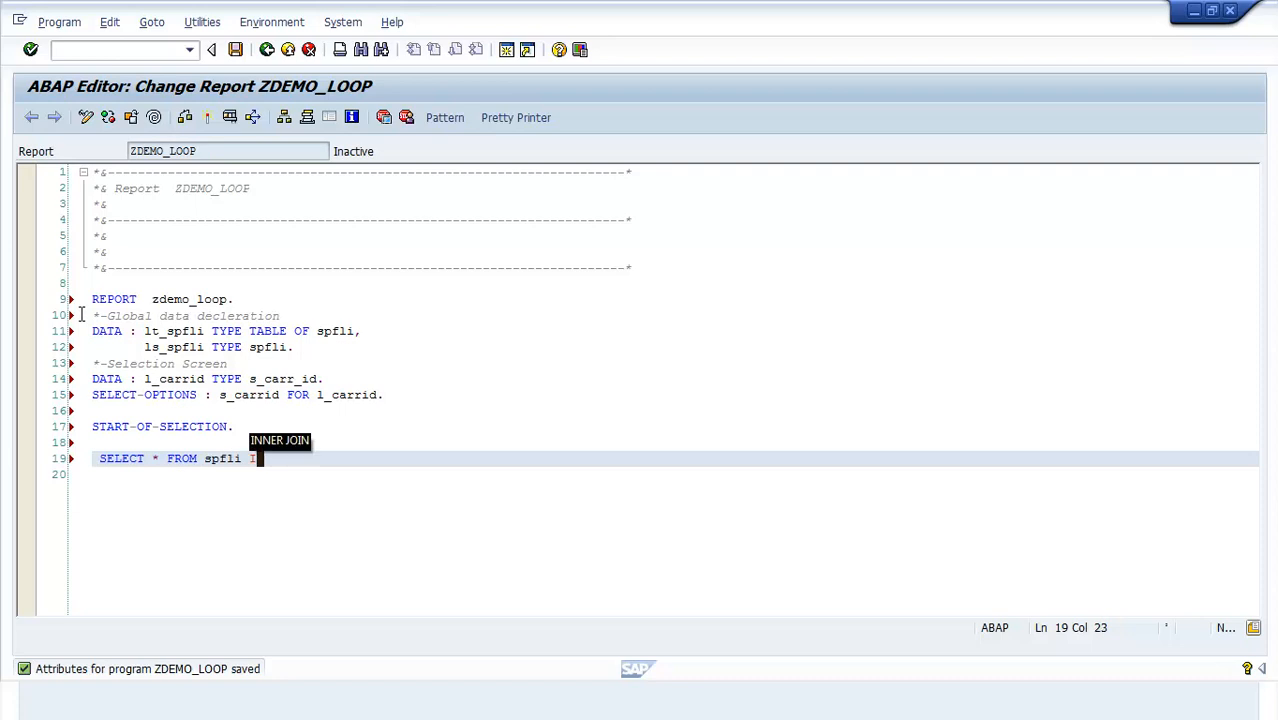
type("INTO TABLE lt_spfli")
left_click(675, 474)
type("WHERE carrid IN")
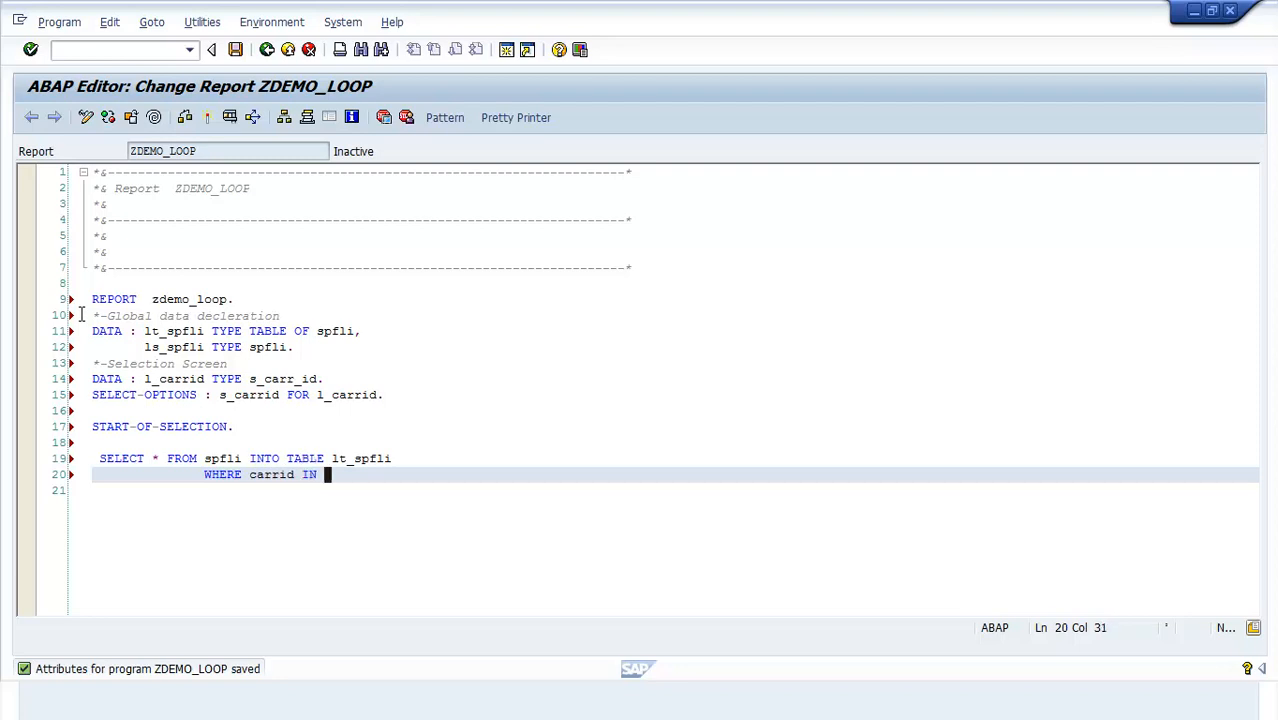
type("s_carrid.")
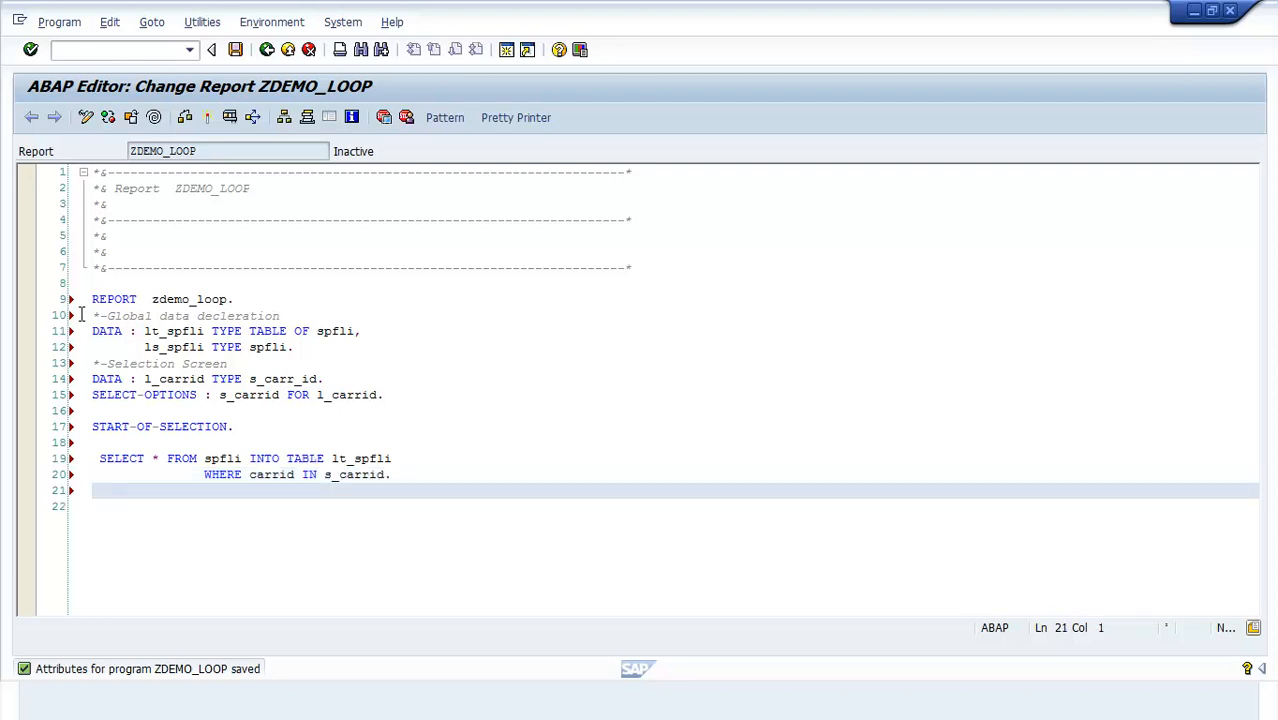
Loop over lt_spfli into ls_spfli, writing carrier, departure and arrival cities, then ULINE.
type("LOOP")
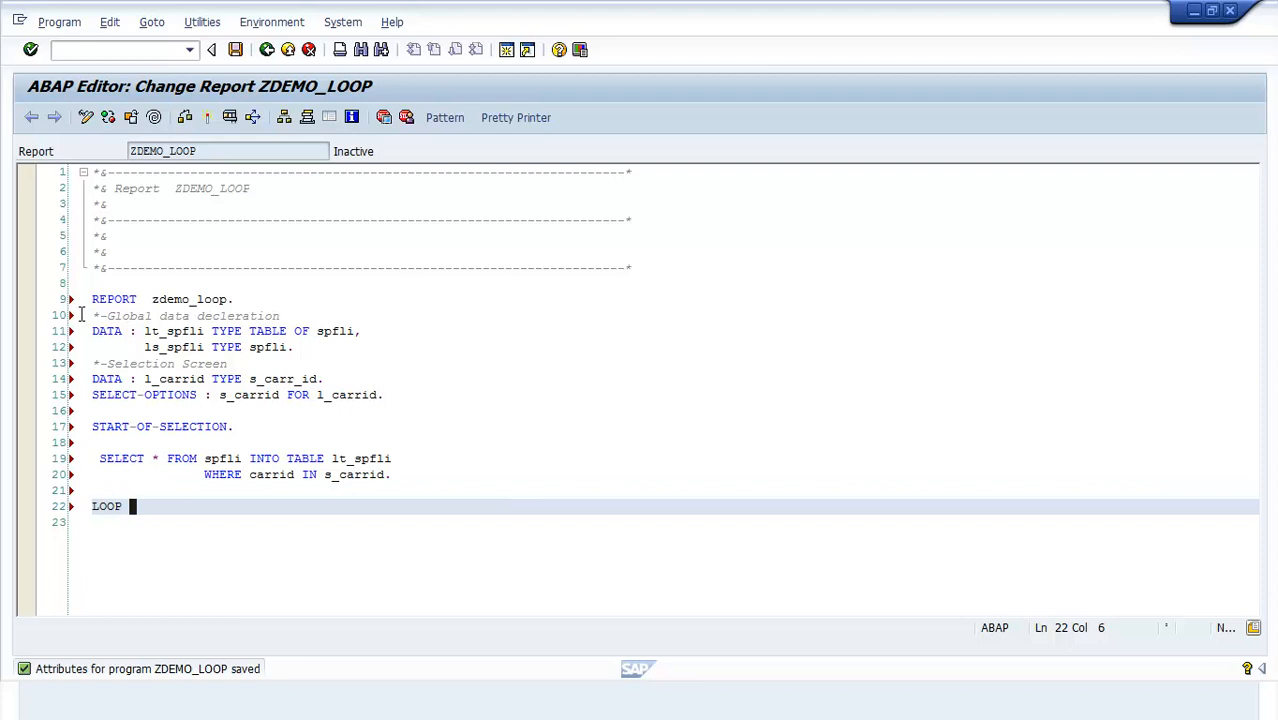
type("AT lt_spfli INTO ls_spfli.")
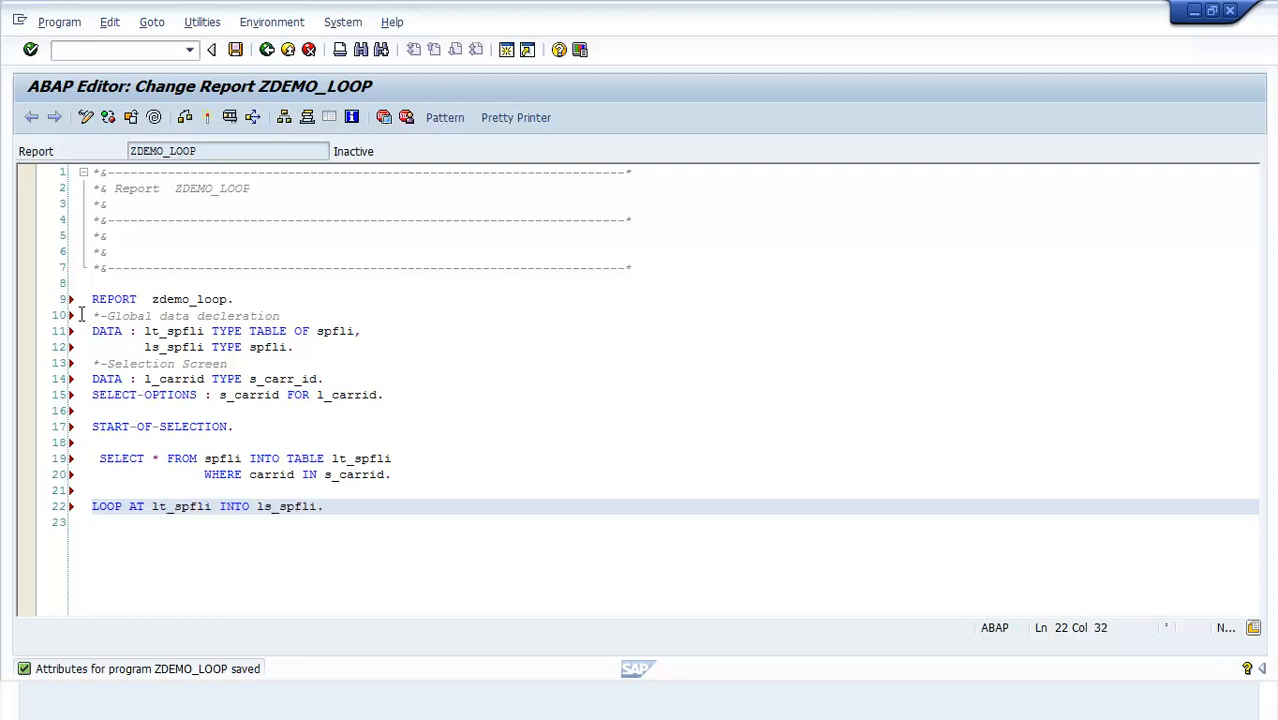
type("WRI")
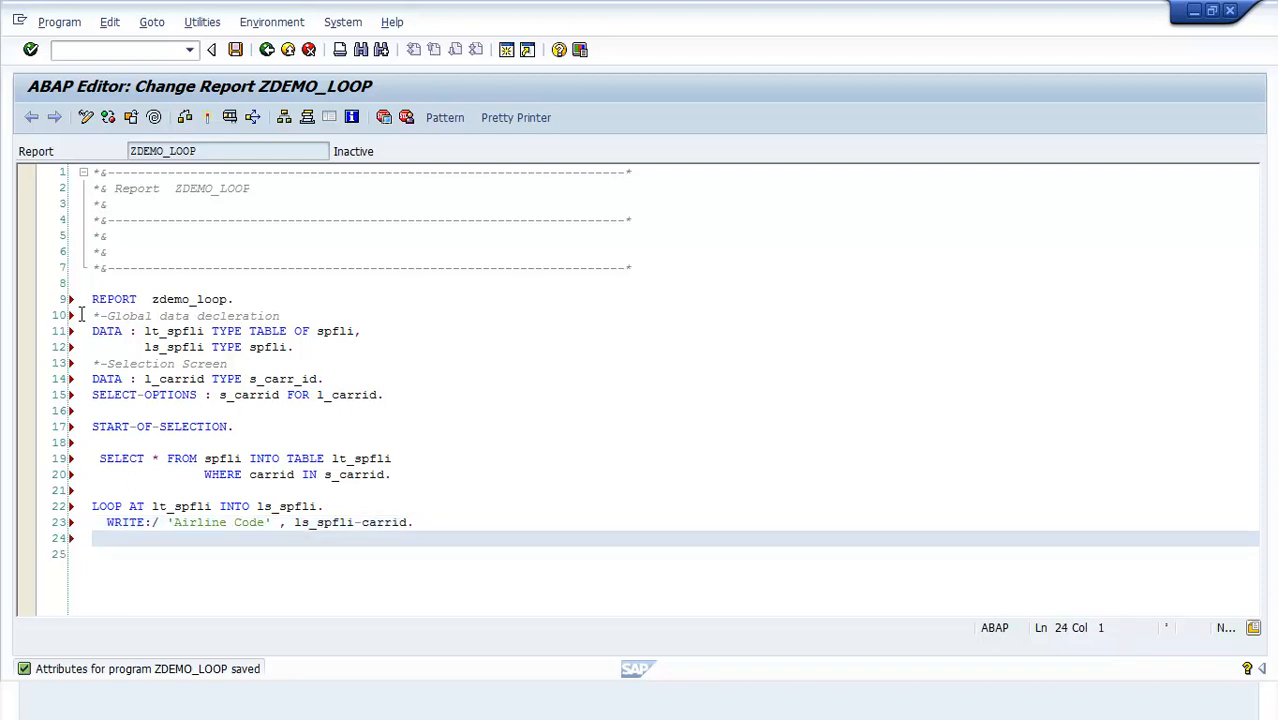
type("WRITE:/")
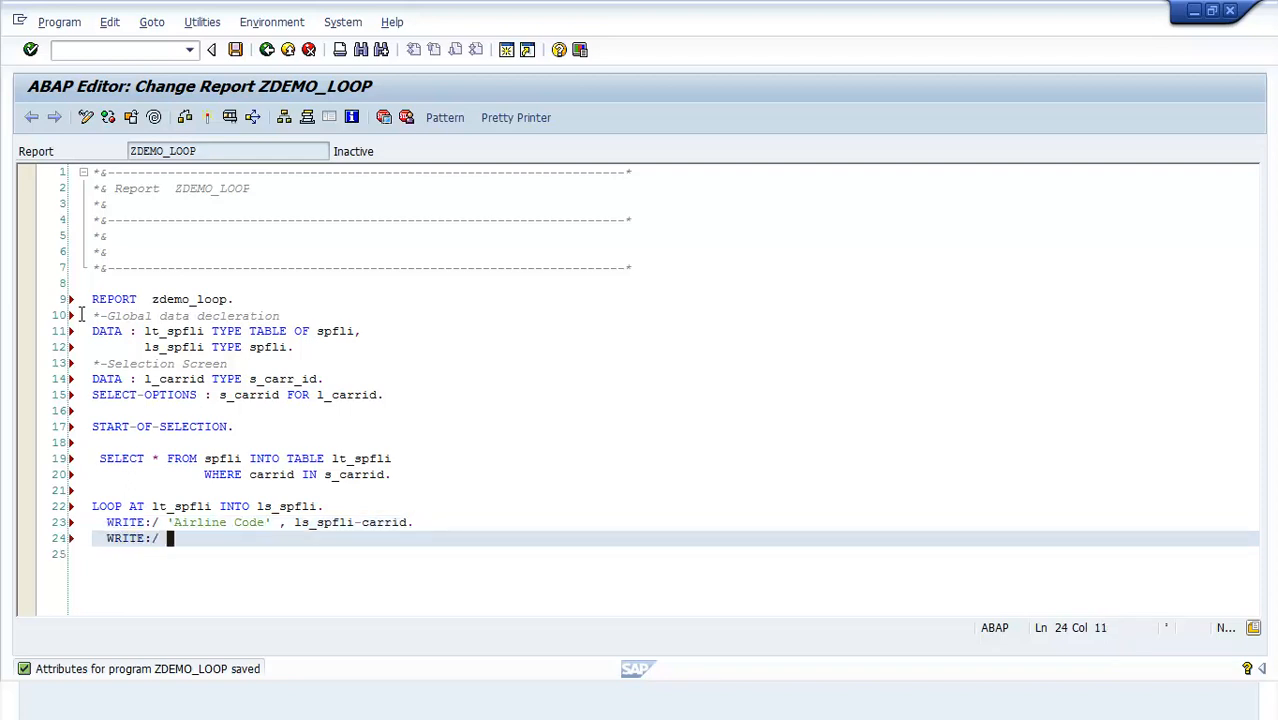
type("'Departure city:' , ls_spfl")
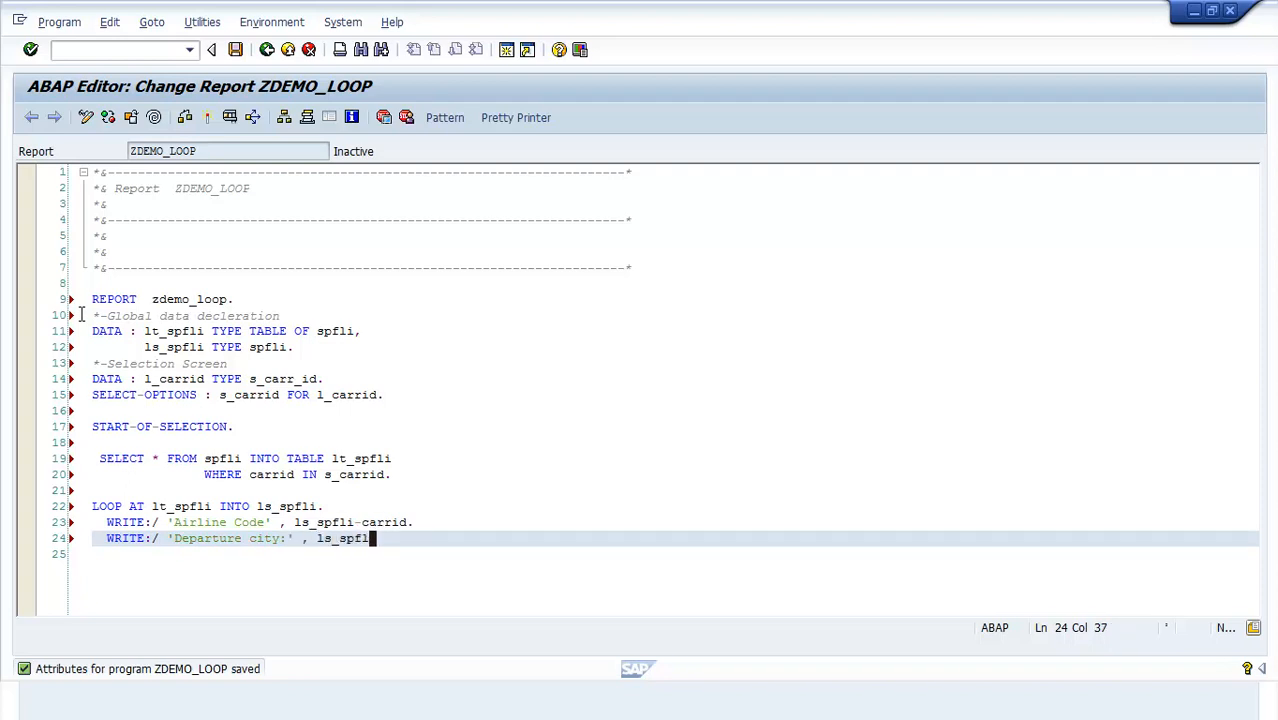
type("-cityfrom.")
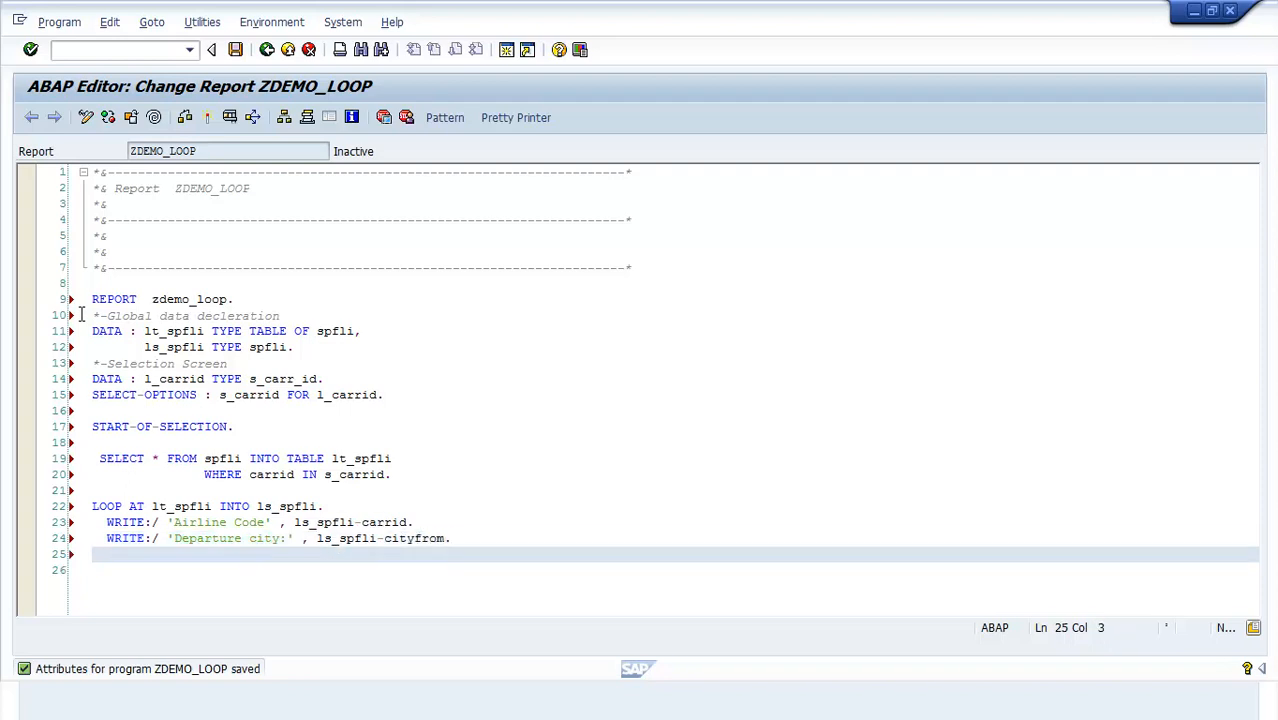
type("WRITE:/ '")
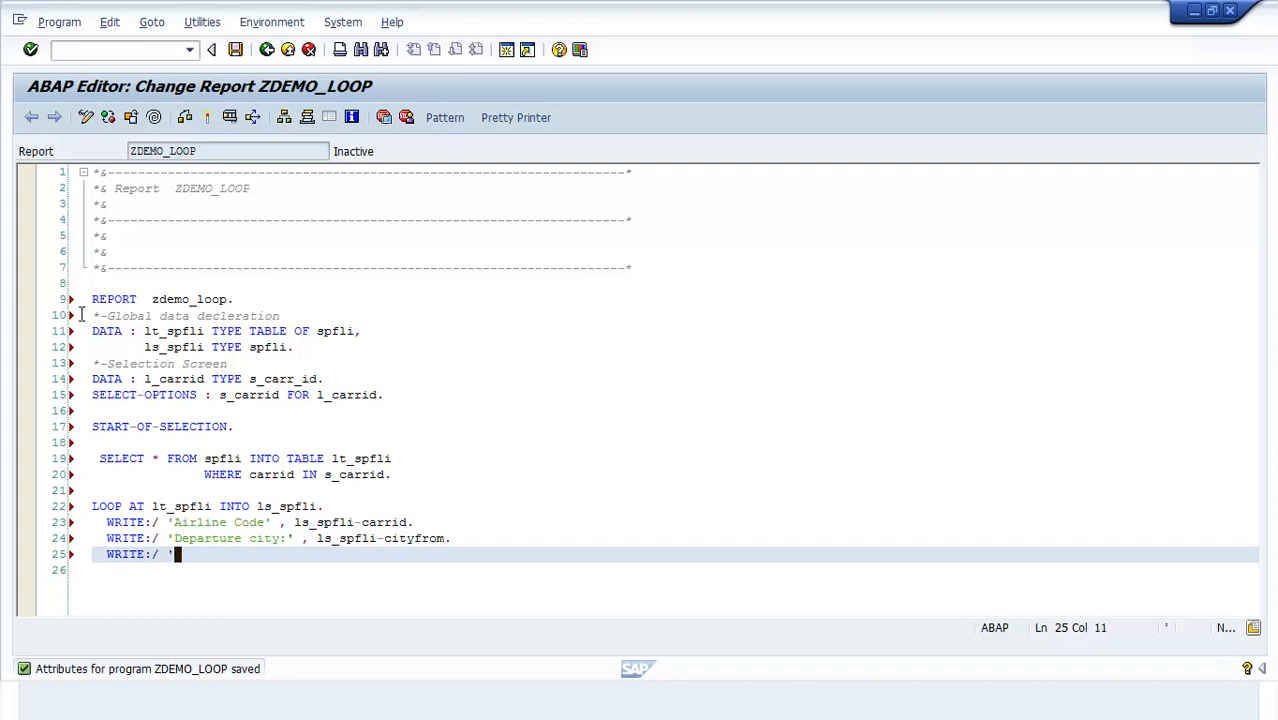
type("Arrival city:")
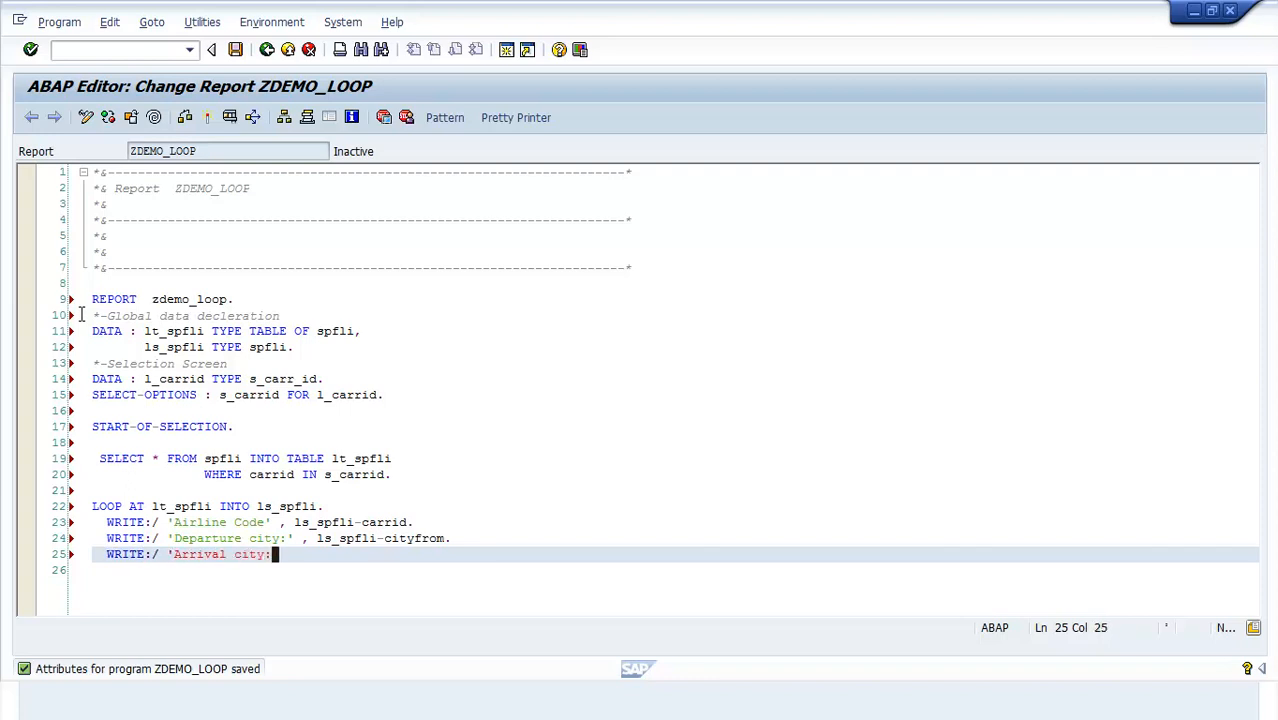
type(", ls_spfli-")
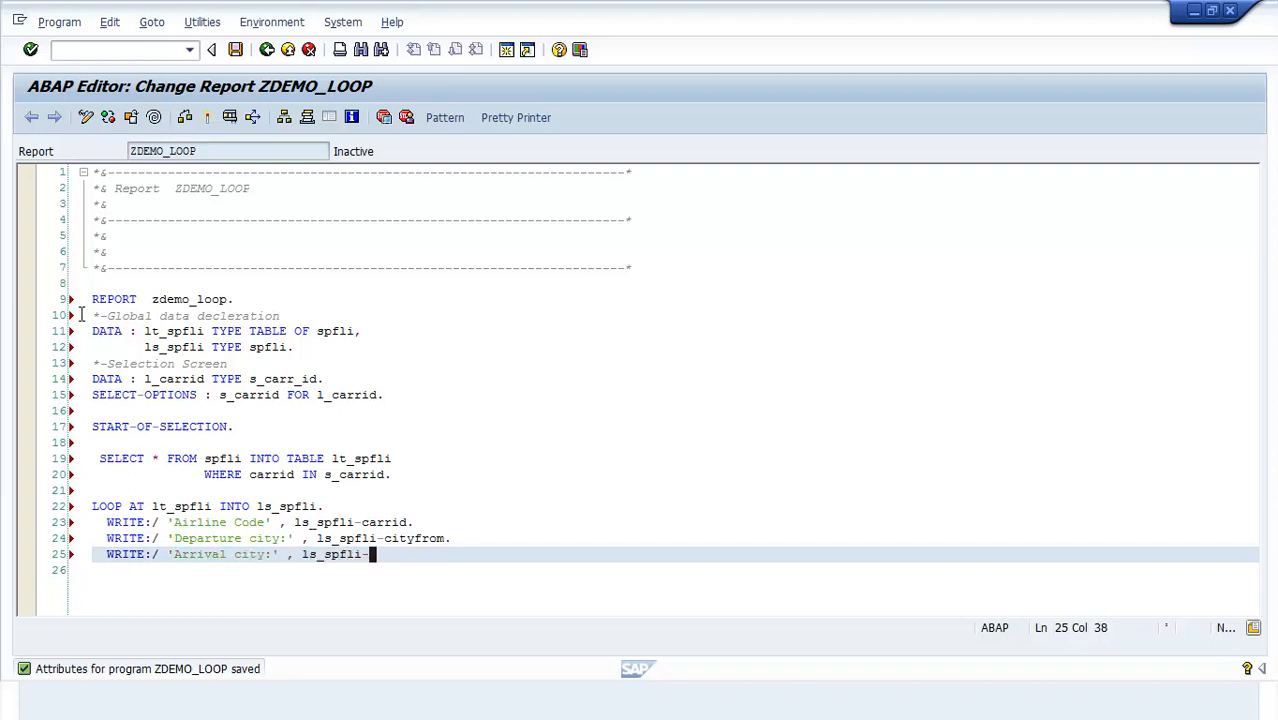
type("cityto.")
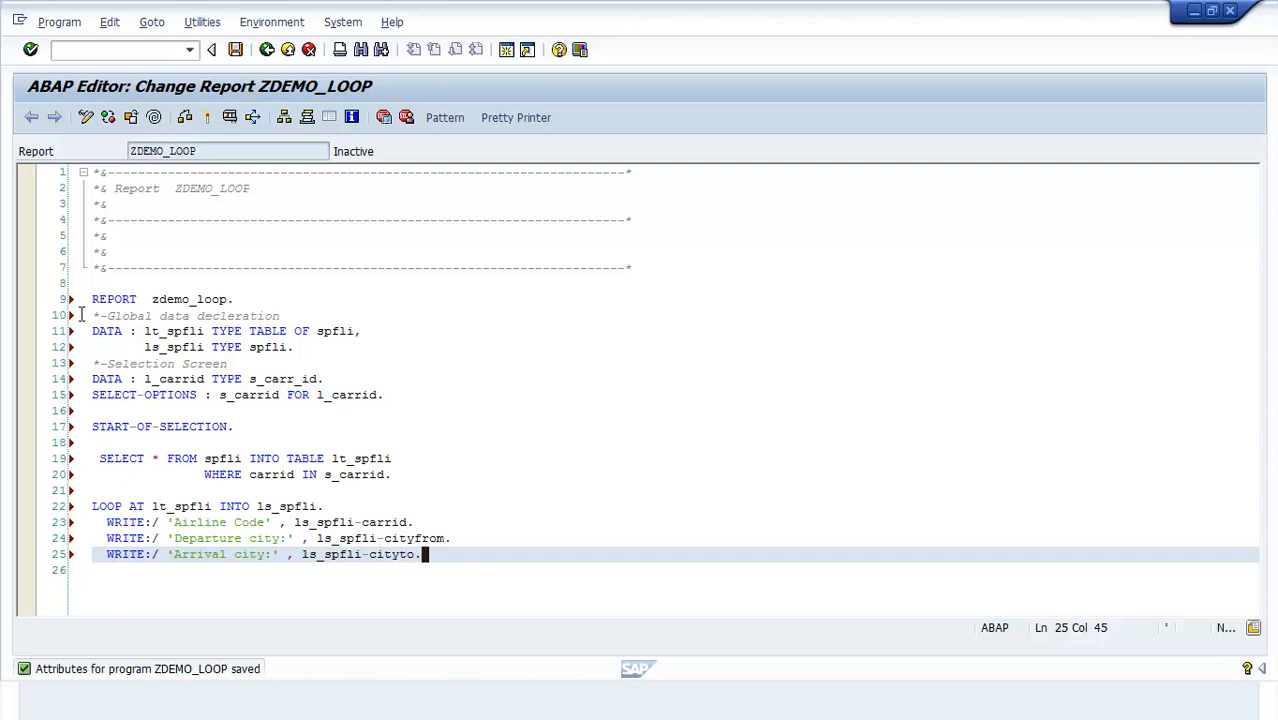
type("ULINE.")
type("ENDLOOP.")
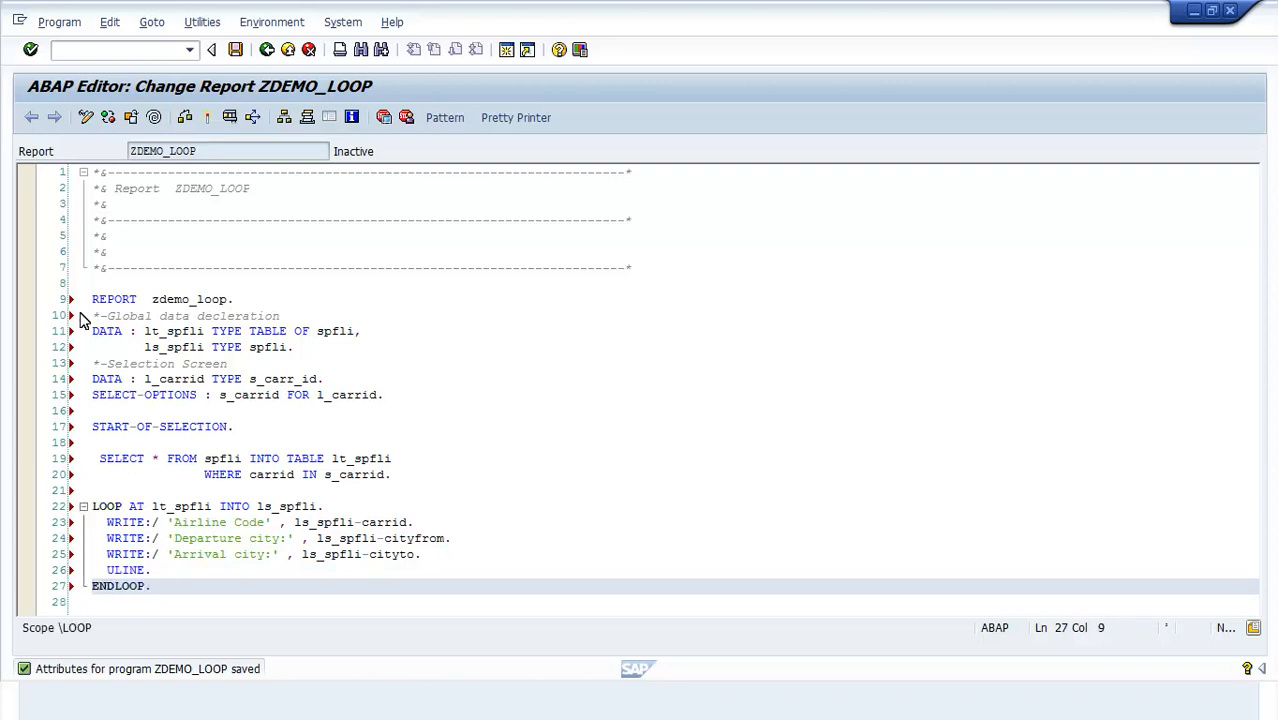
mouse_move(235, 50)
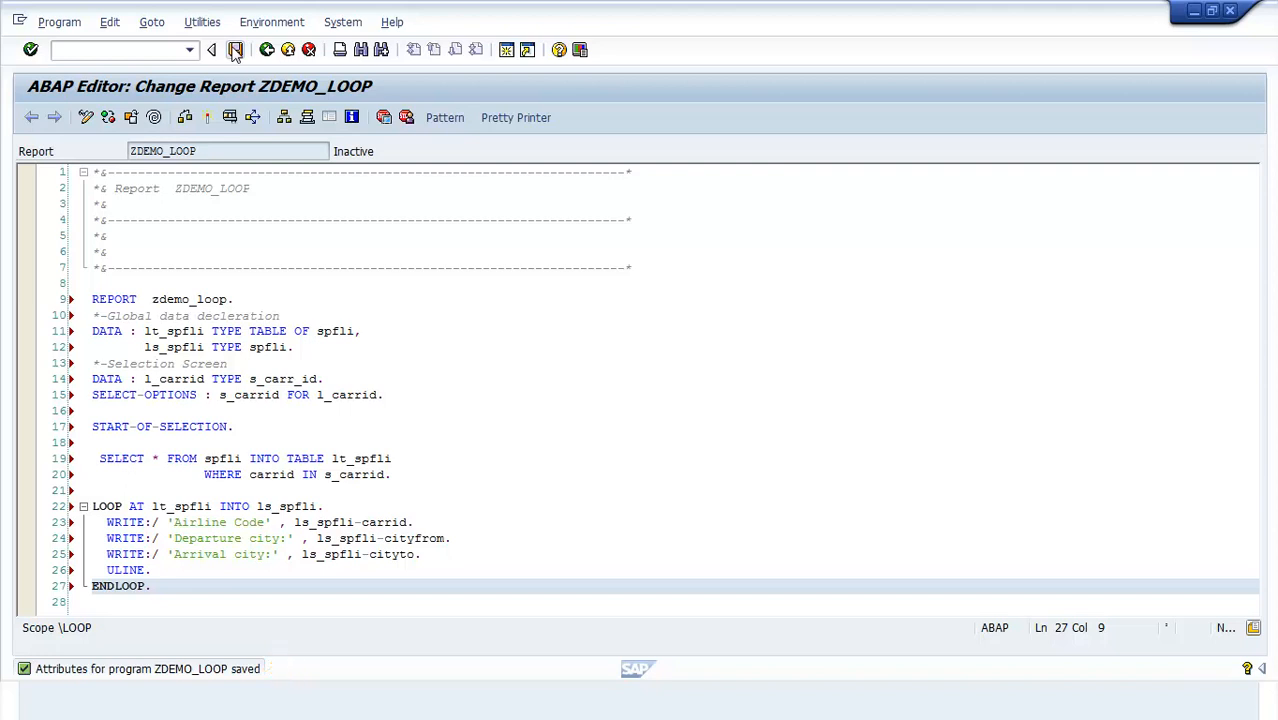
mouse_move(207, 117)
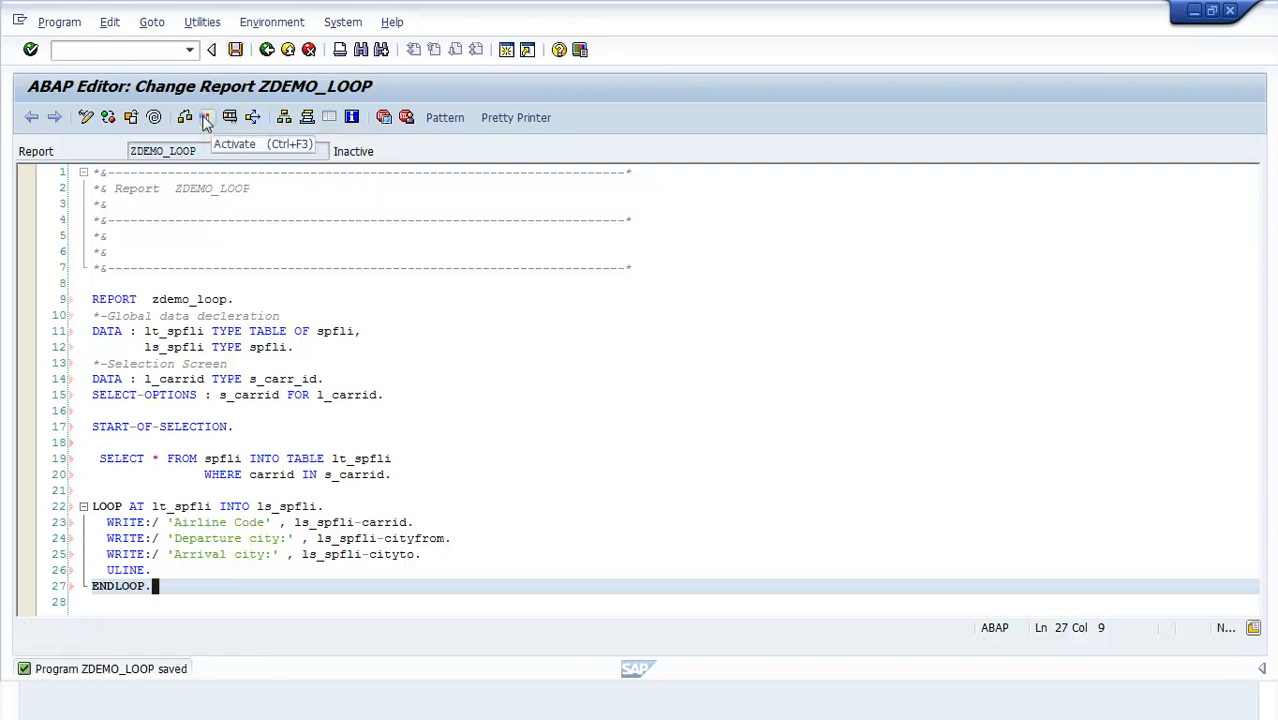
Activate the saved ZDEMO_LOOP report.
left_click(207, 117)
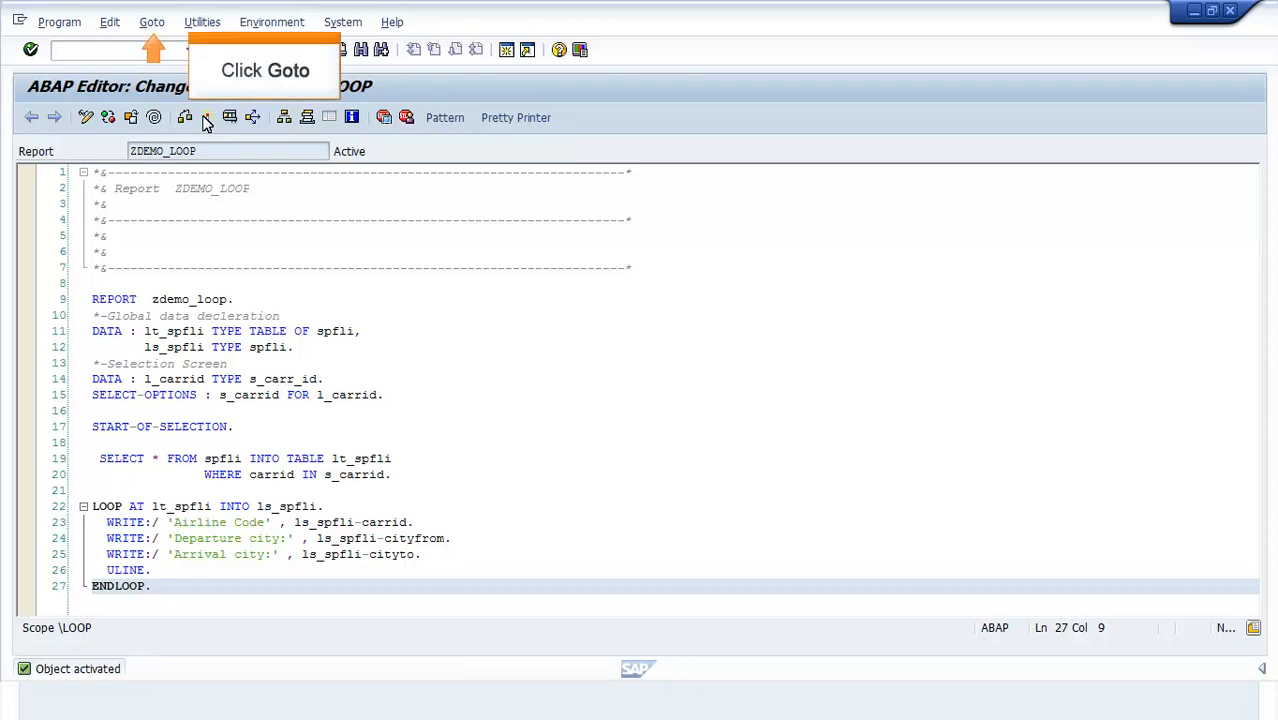
Open ZDEMO_LOOP's selection texts from the Goto menu, showing S_CARRID.
left_click(152, 21)
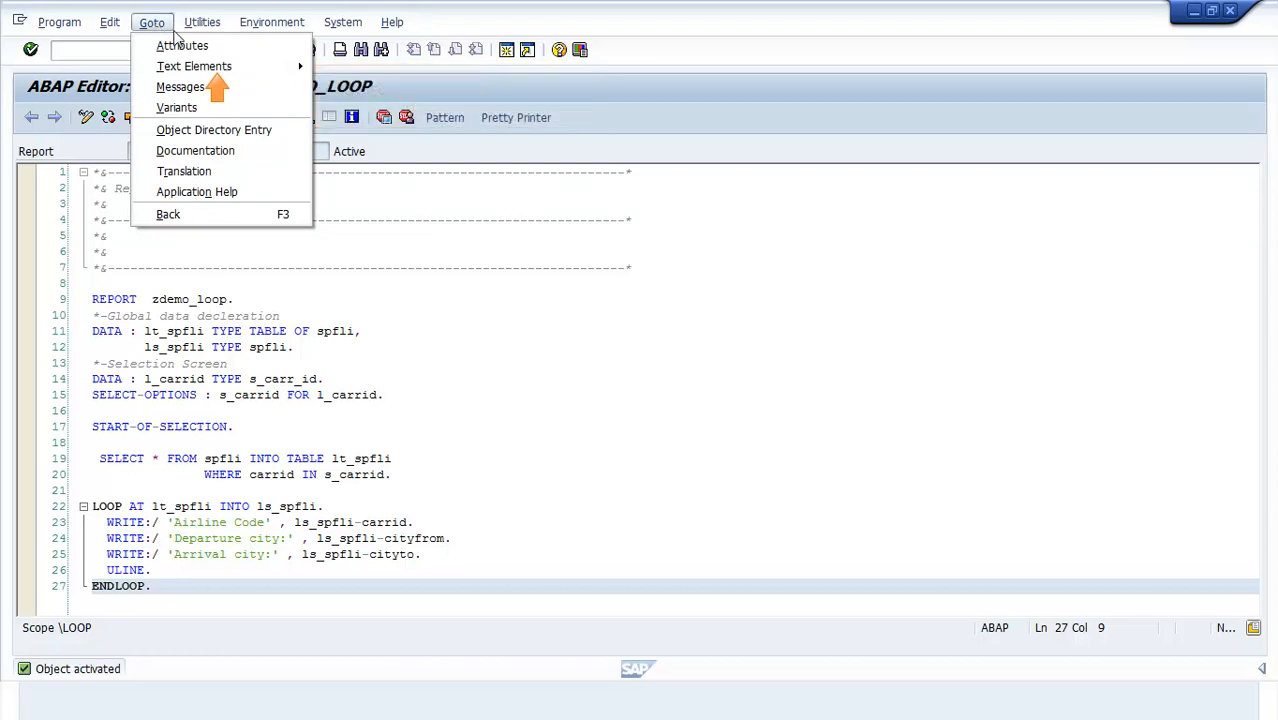
mouse_move(194, 66)
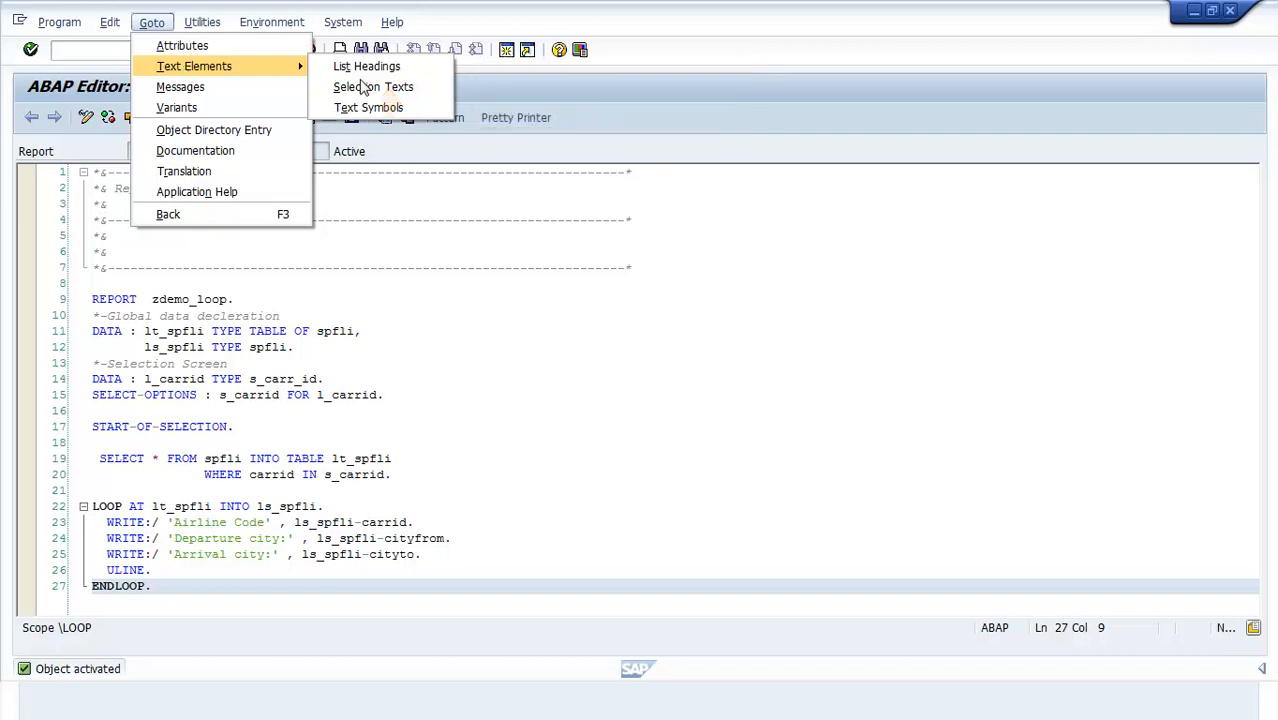
left_click(373, 86)
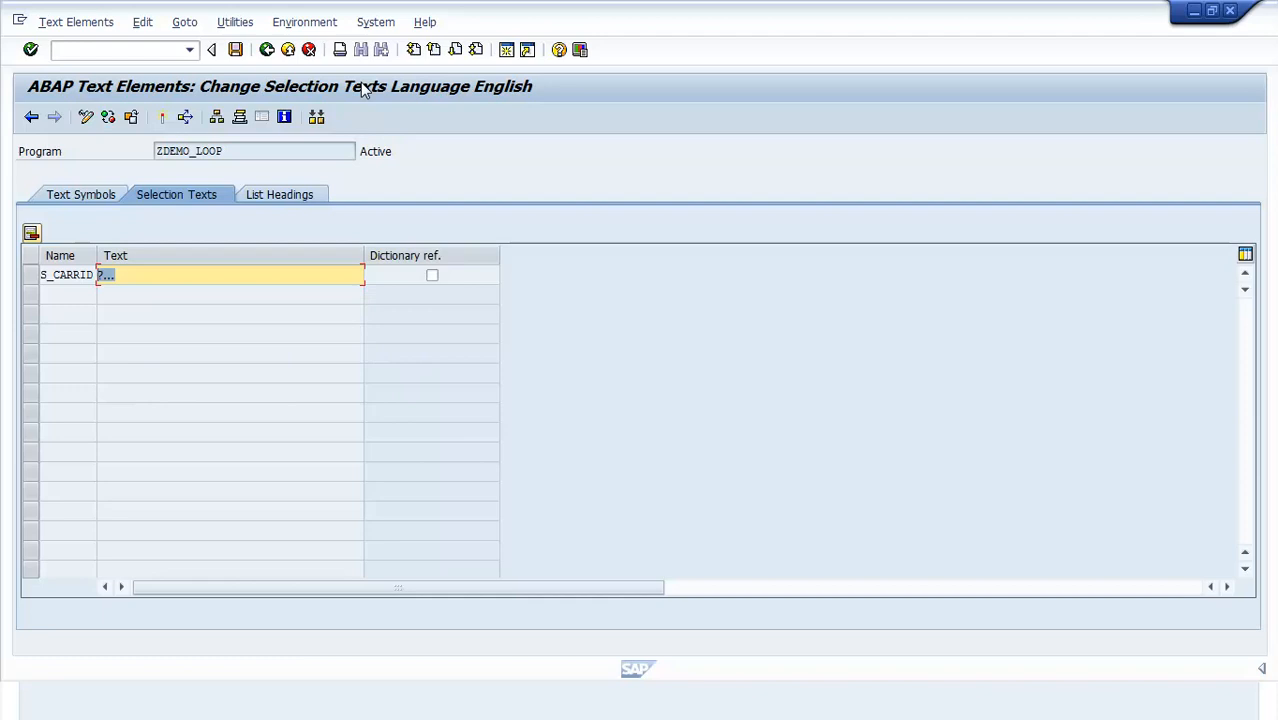
Enter 'Airline' as the S_CARRID selection text, then save and activate it.
type("Airline")
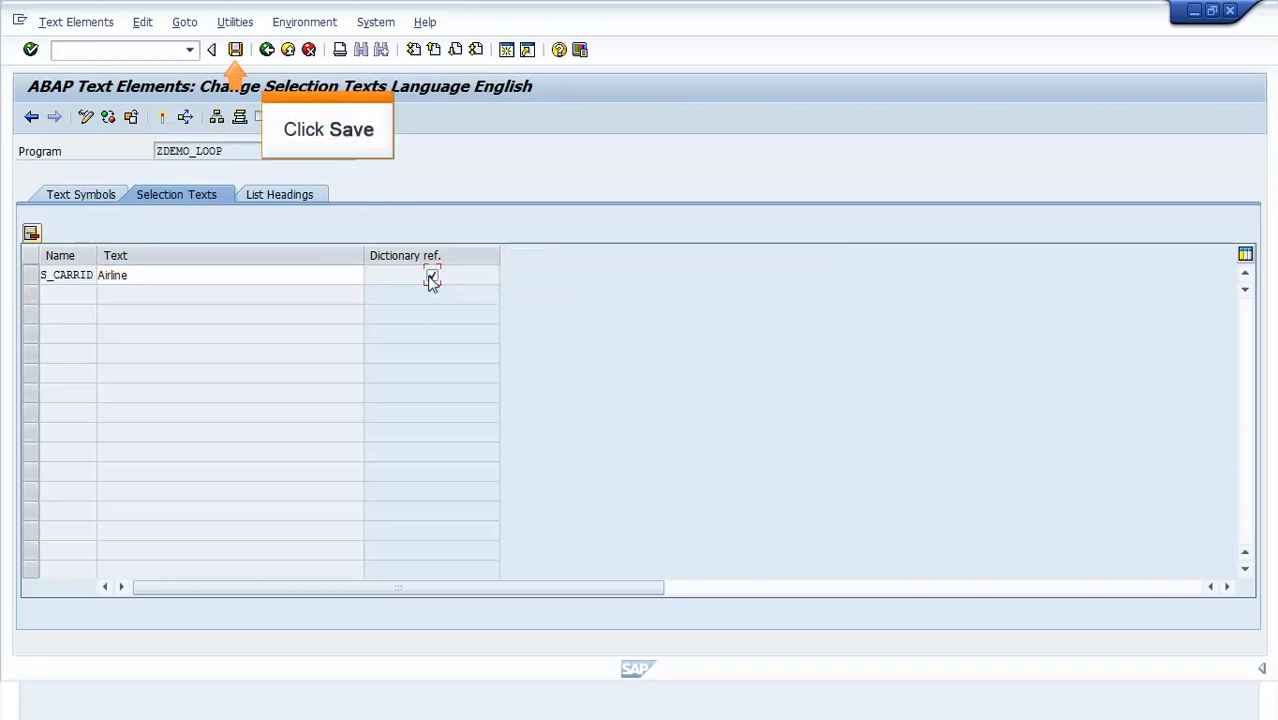
left_click(234, 49)
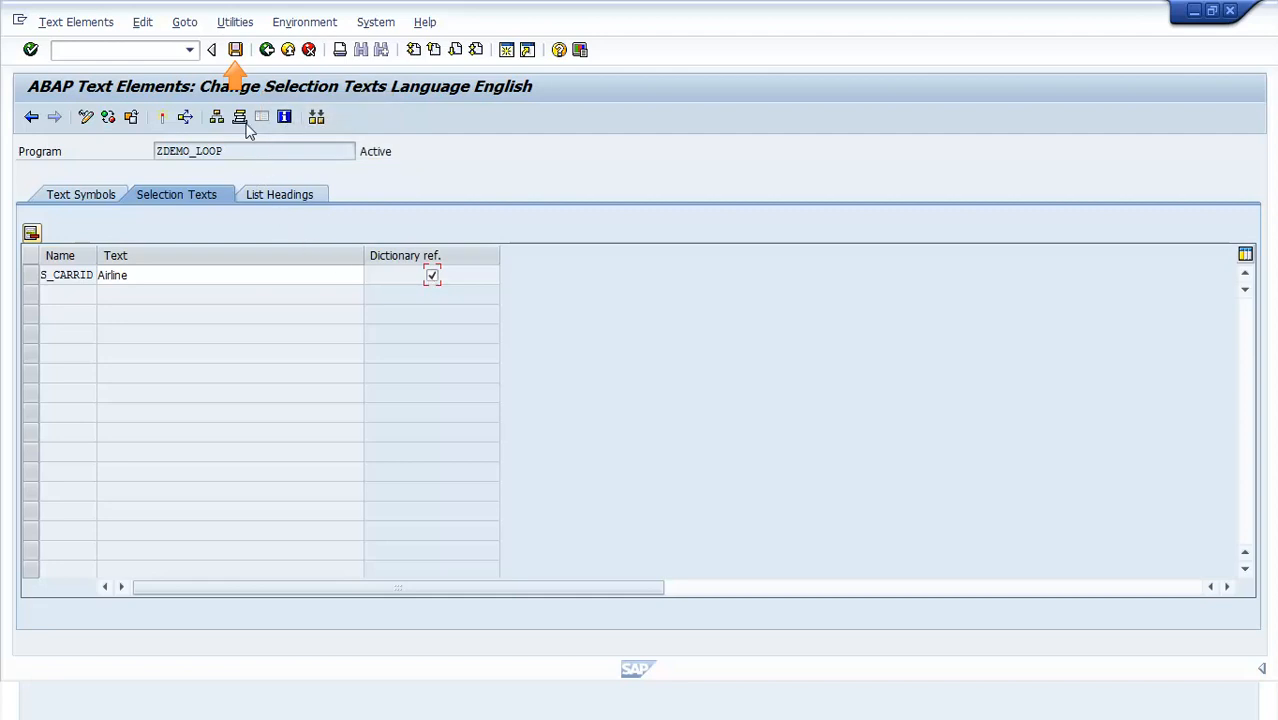
left_click(236, 49)
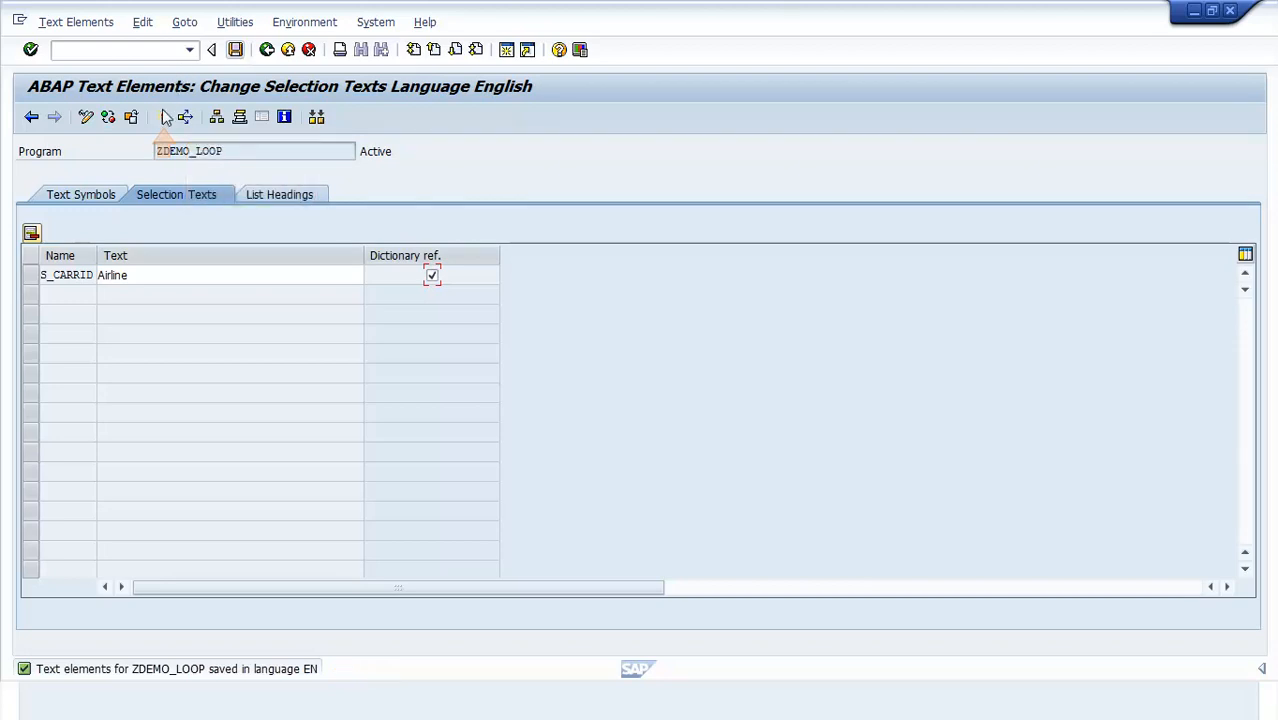
left_click(164, 117)
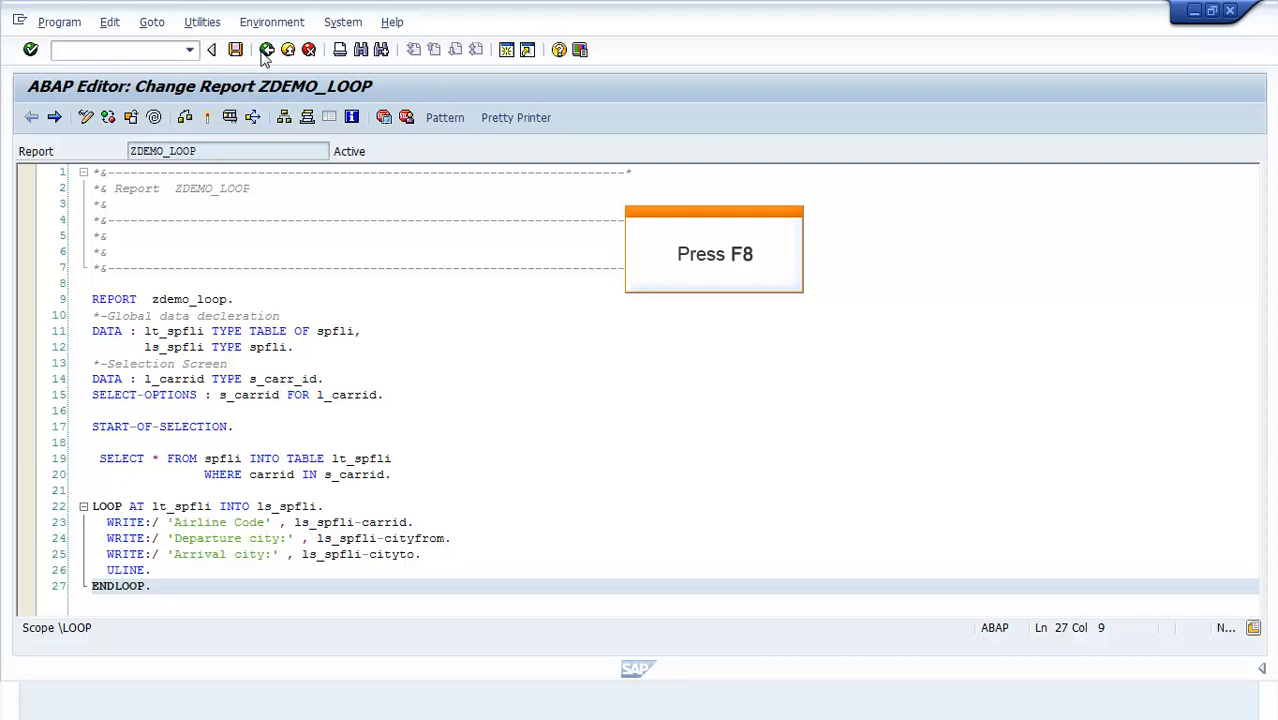
Execute ZDEMO_LOOP with airline range AA to BA to list the flights.
key("F8")
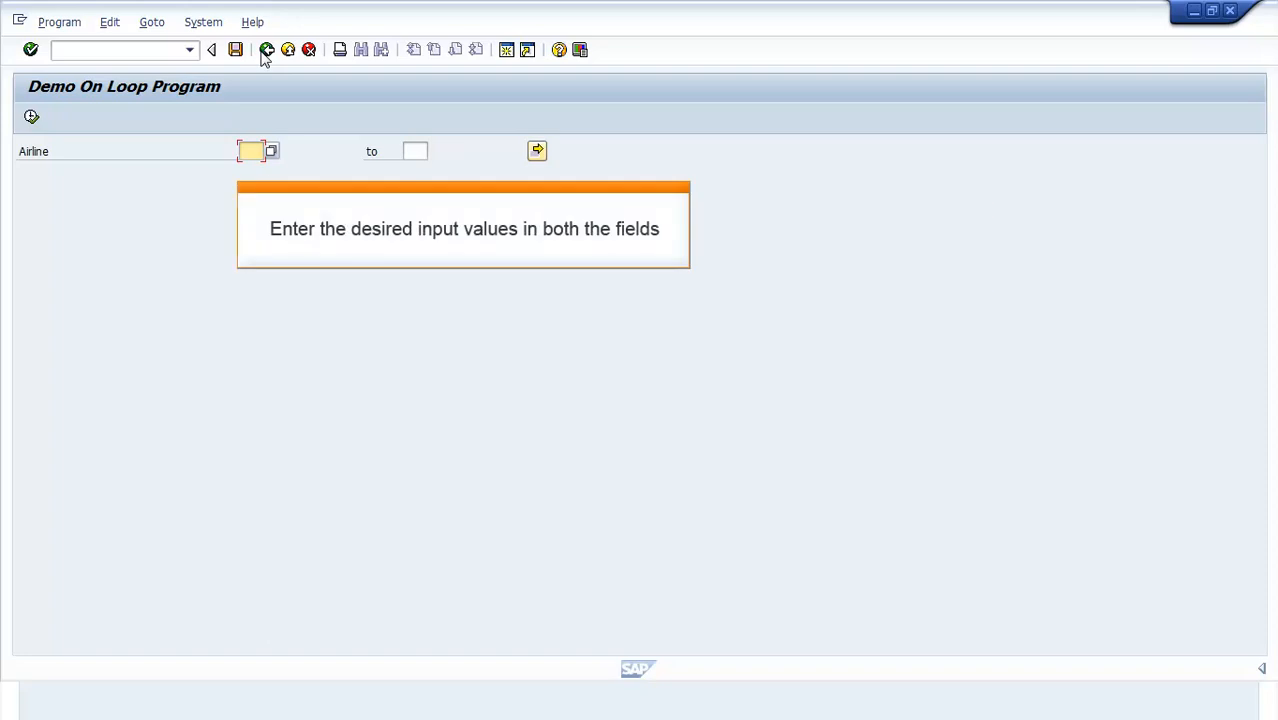
type("AA")
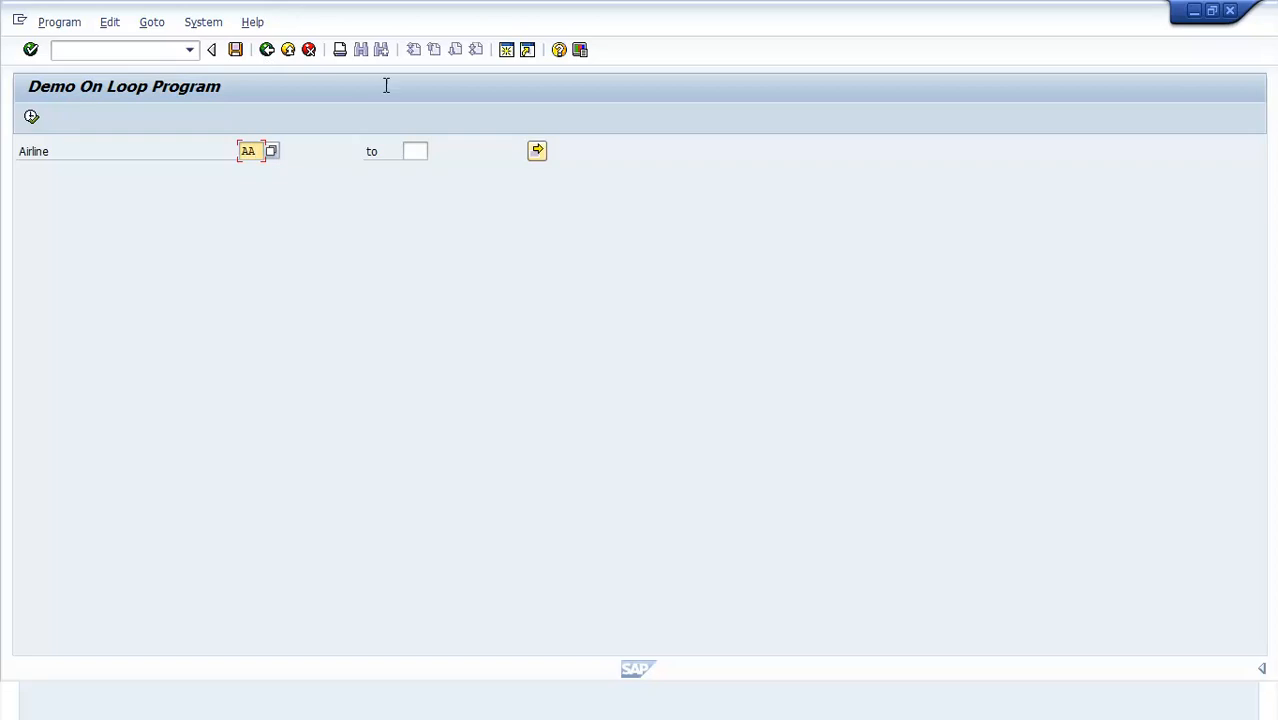
left_click(414, 151)
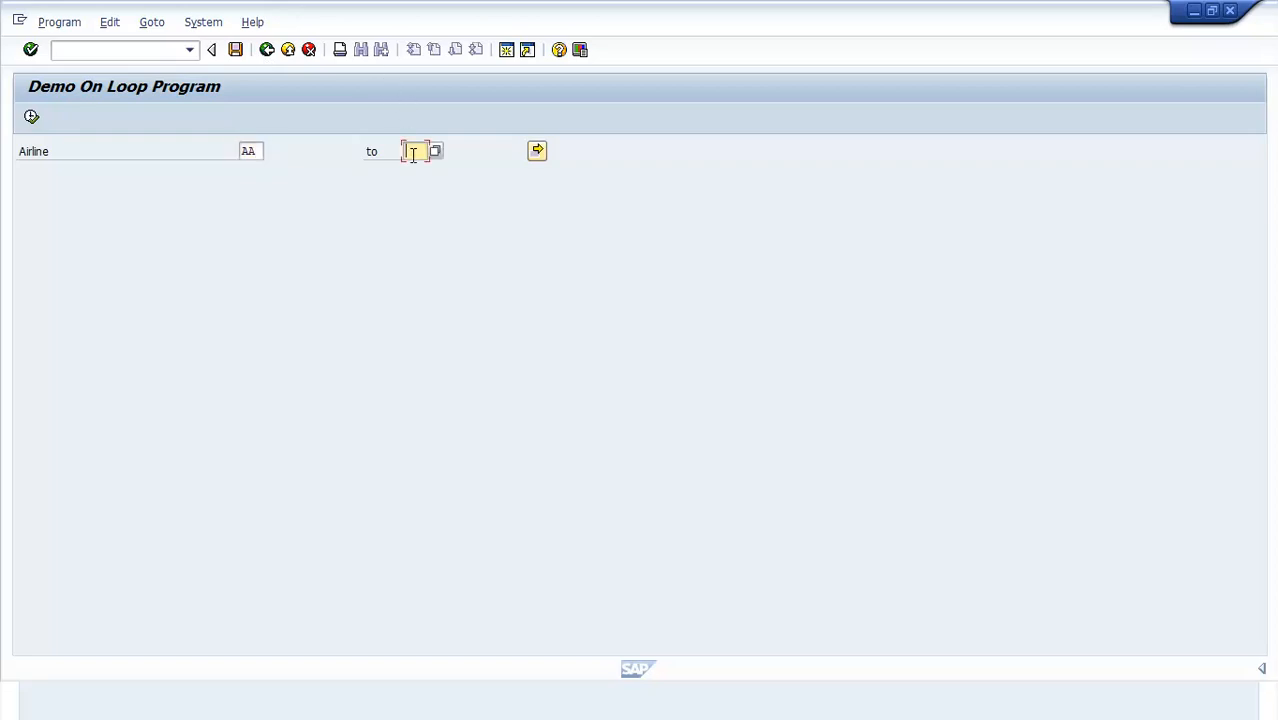
type("BA")
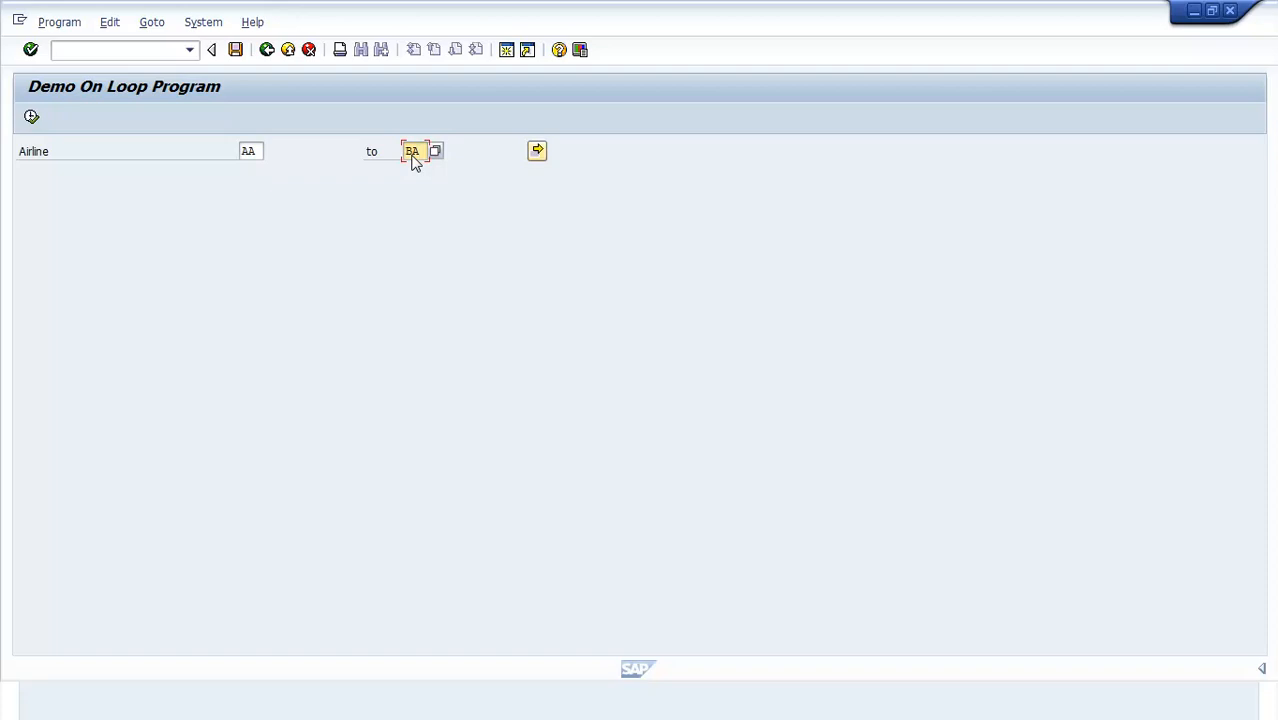
mouse_move(537, 151)
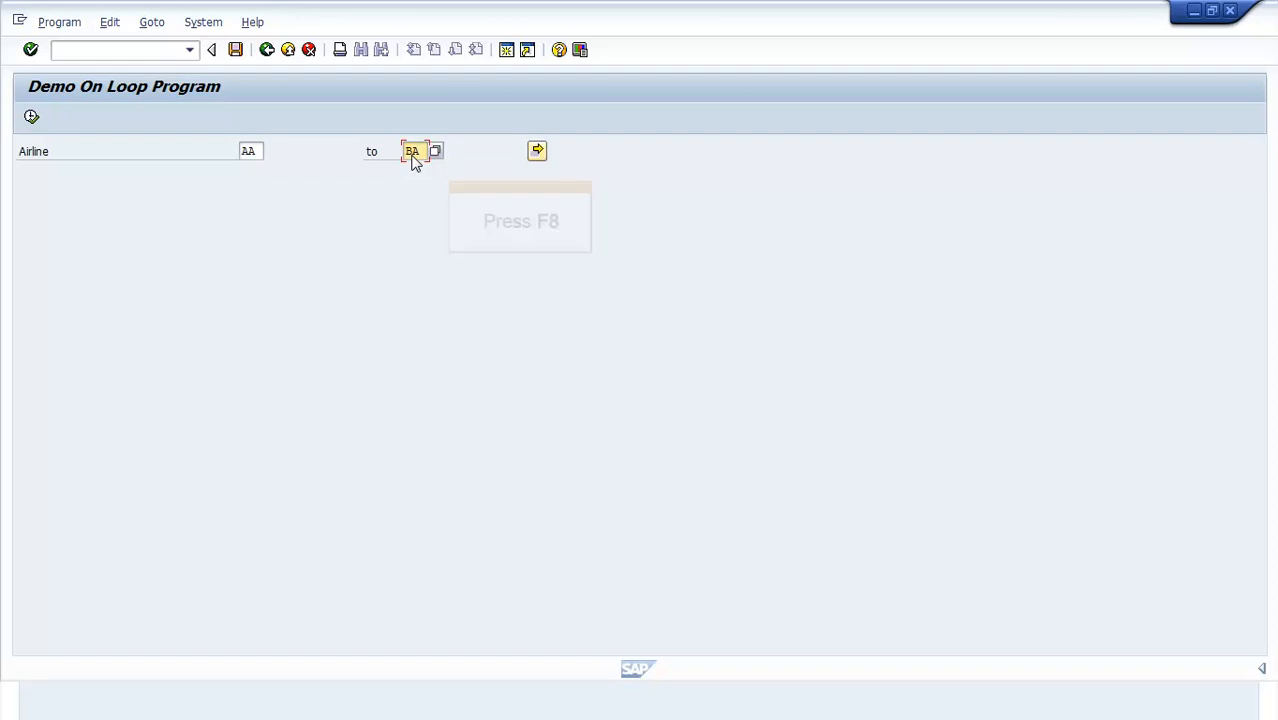
key("F8")
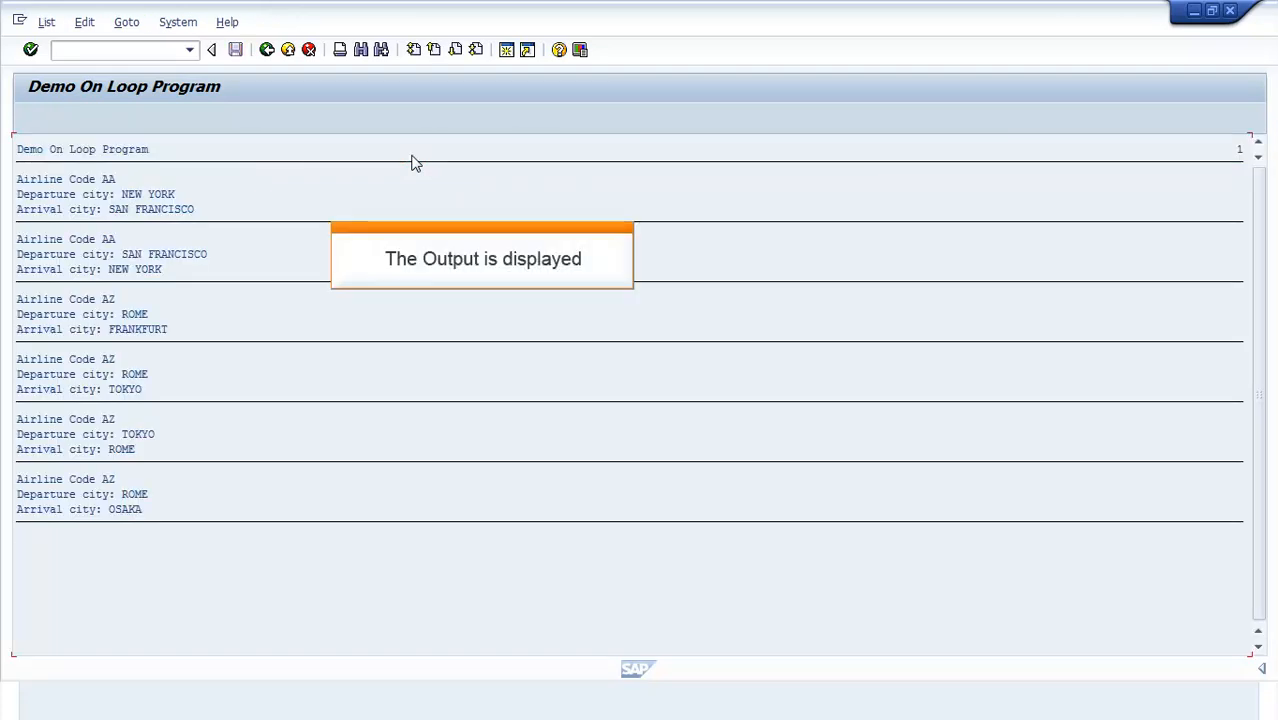